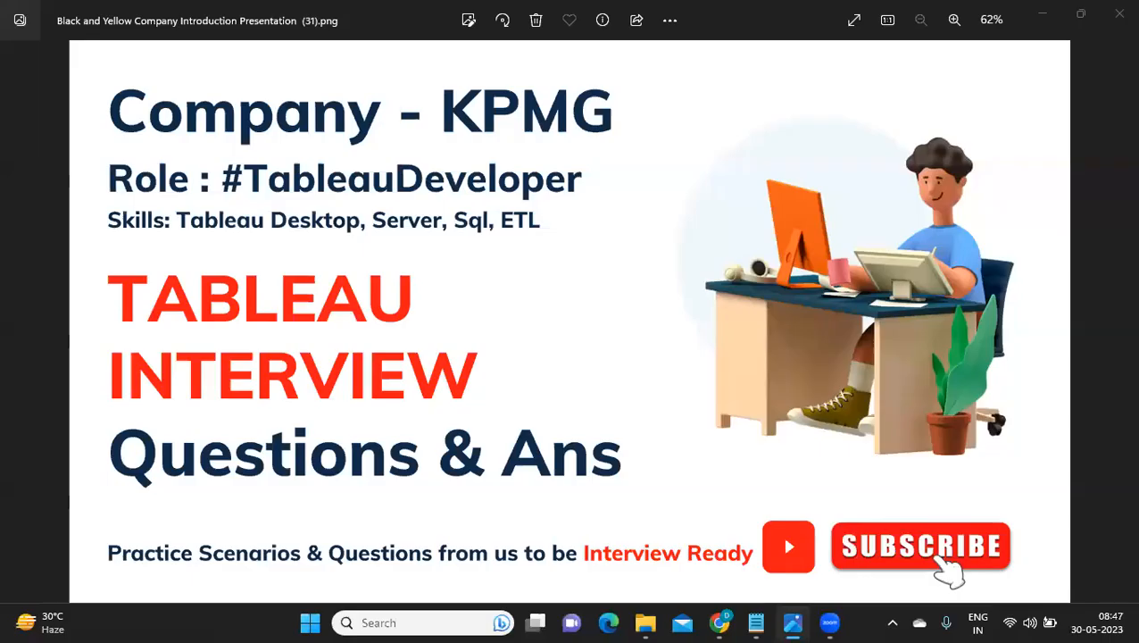
pyautogui.moveTo(625, 185)
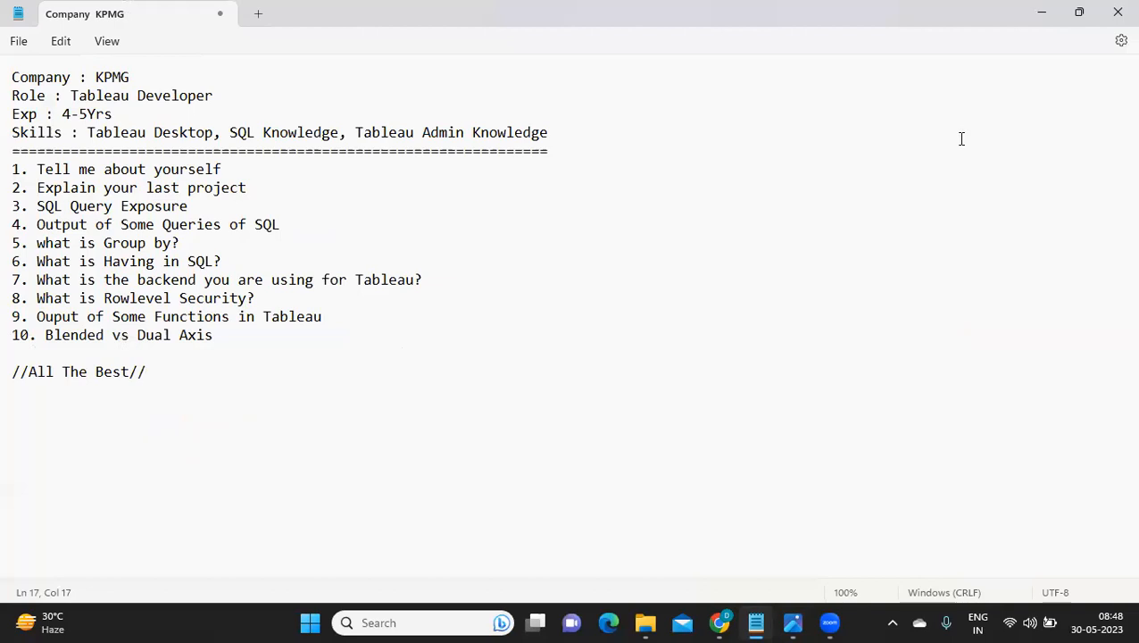
# Place the cursor at the end of question 1, 'Tell me about yourself'
pyautogui.click(145, 372)
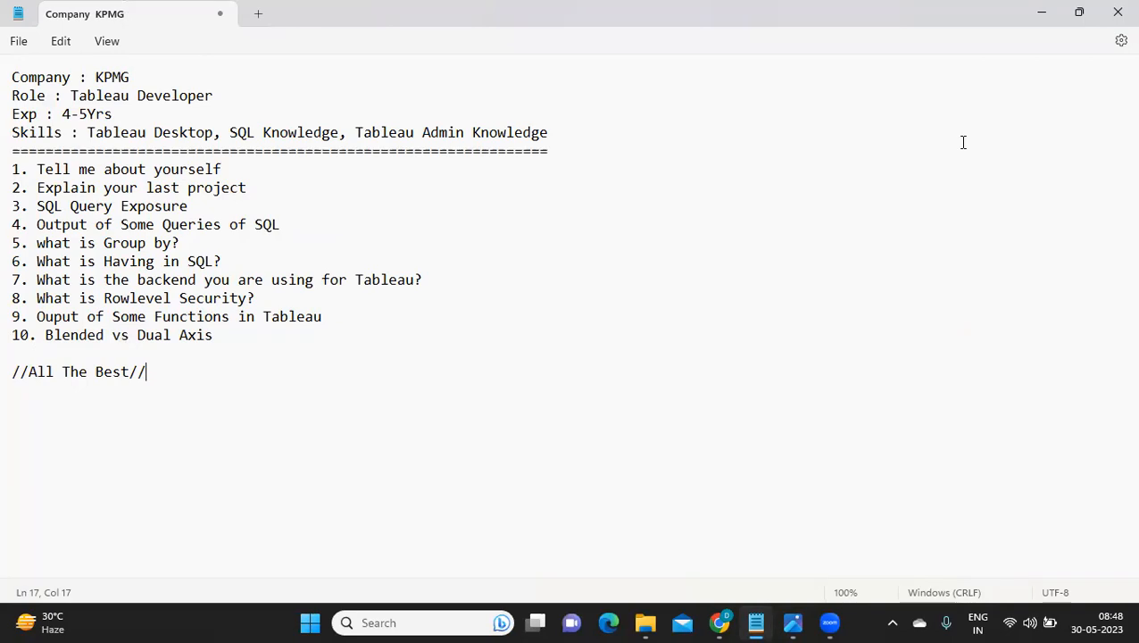
pyautogui.moveTo(918, 188)
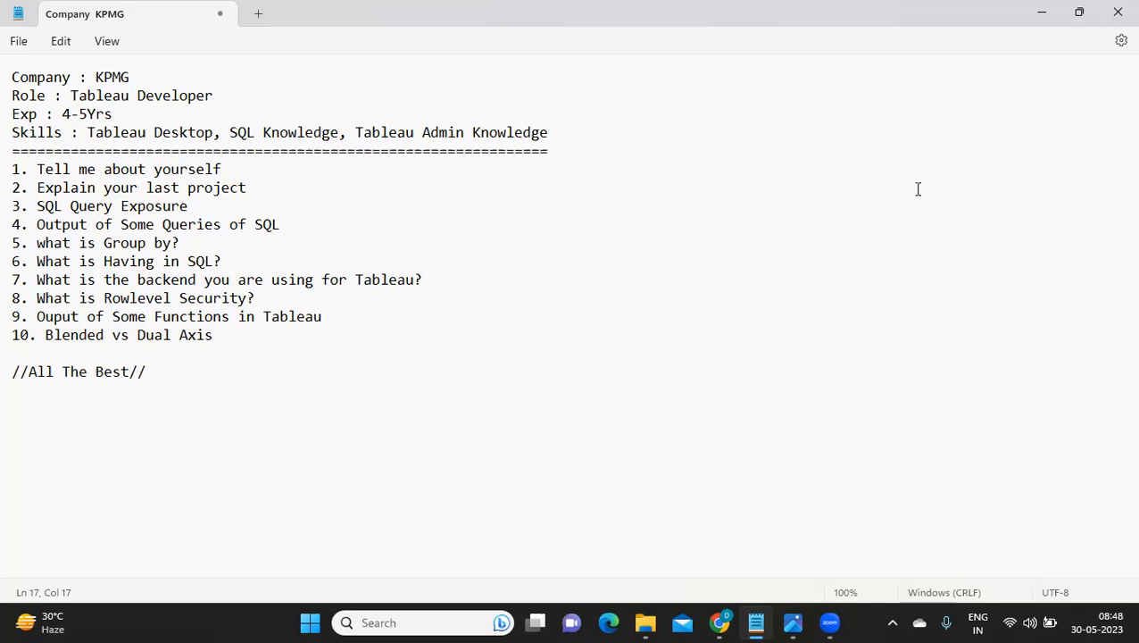
pyautogui.moveTo(896, 207)
pyautogui.write('-')
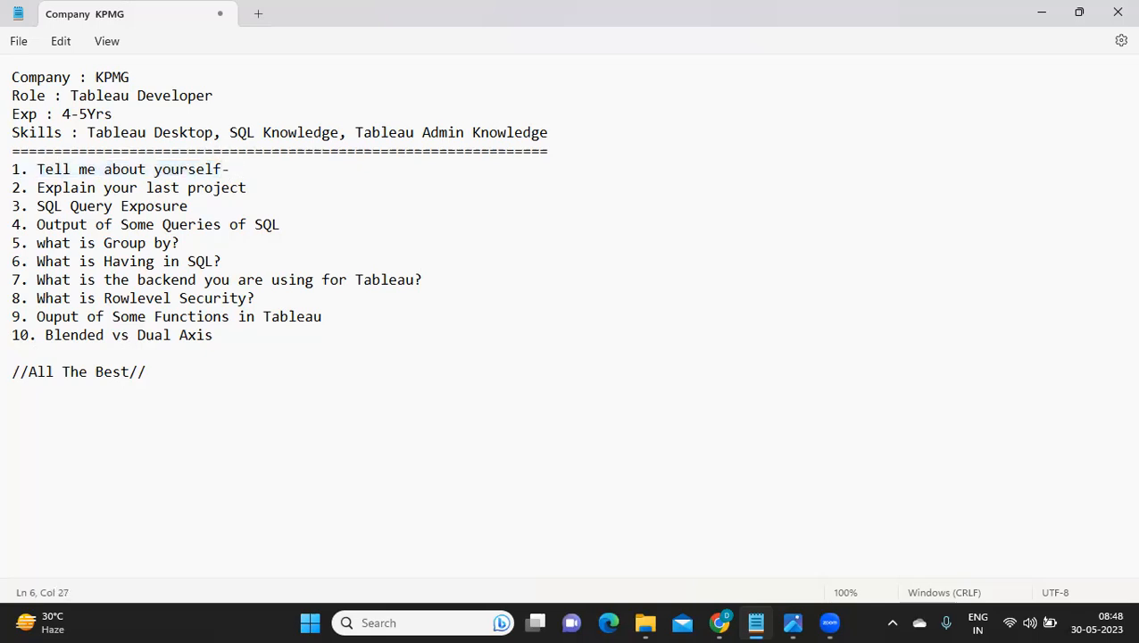
# Add the arrow note 'How we can optimize' after question 1
pyautogui.write('>')
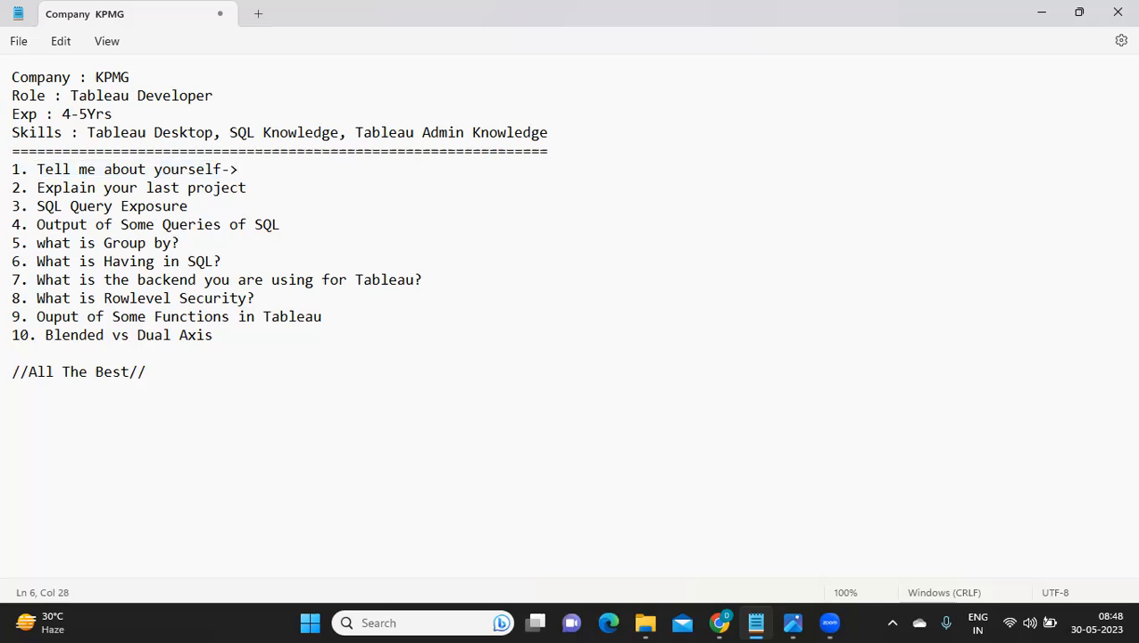
pyautogui.click(238, 168)
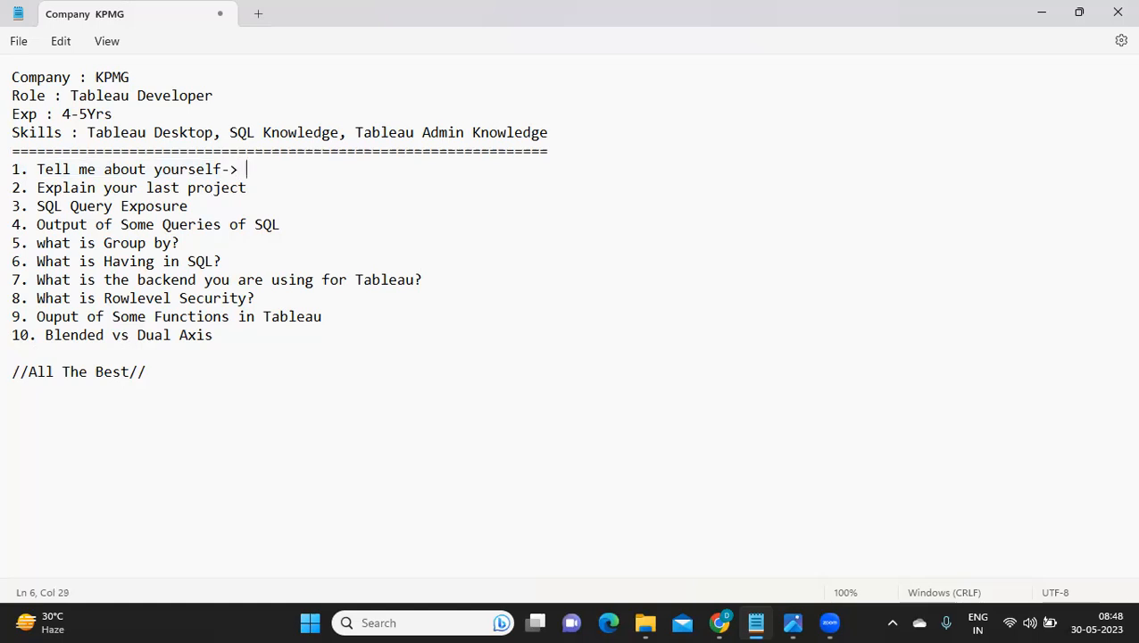
pyautogui.write('How we can')
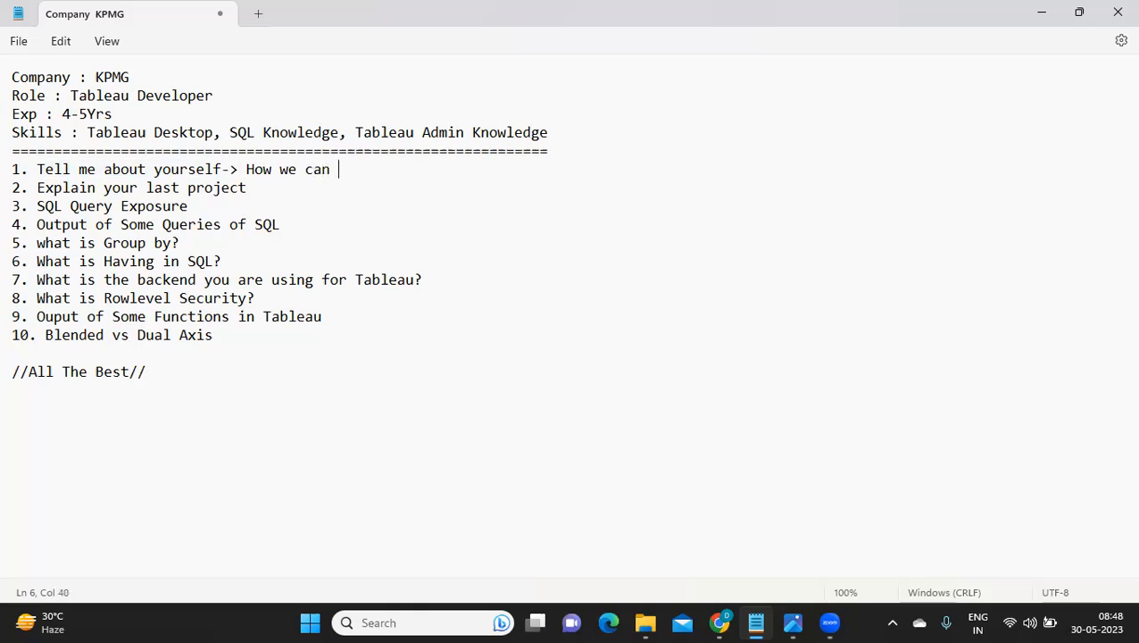
pyautogui.write('optmize')
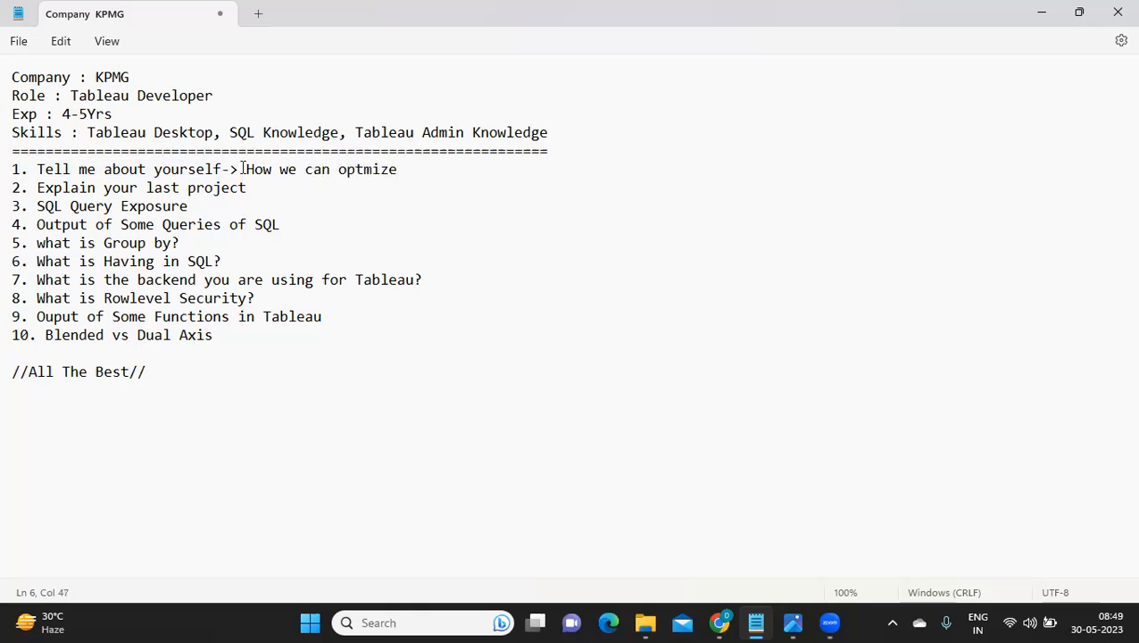
pyautogui.write('(')
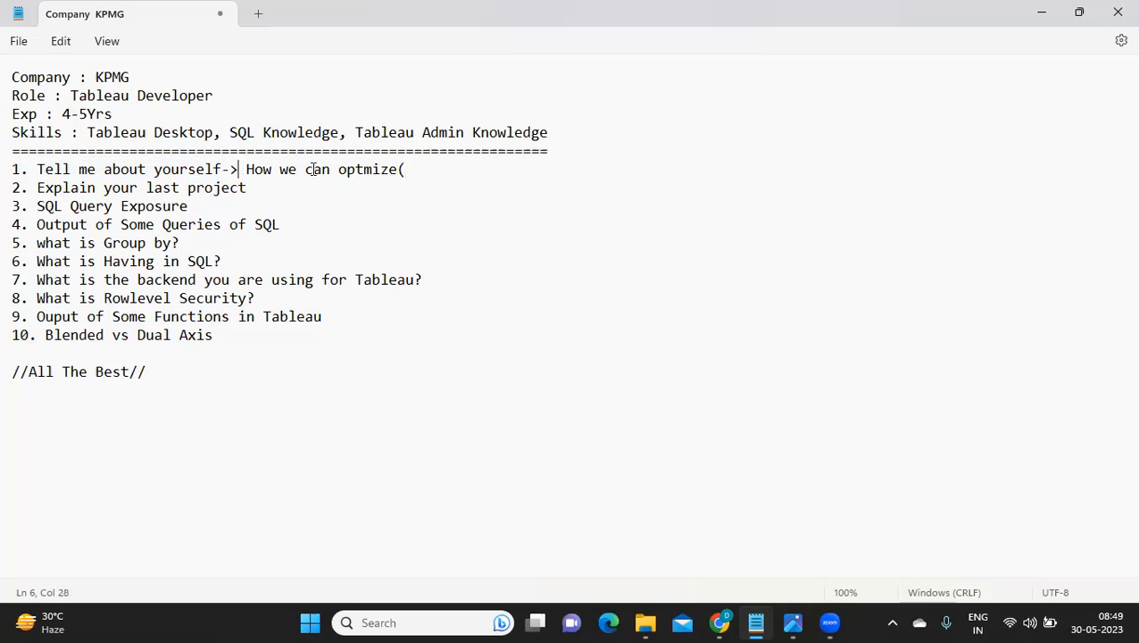
# Add a parenthetical about what we achieved and projects handled to question 1
pyautogui.write('what')
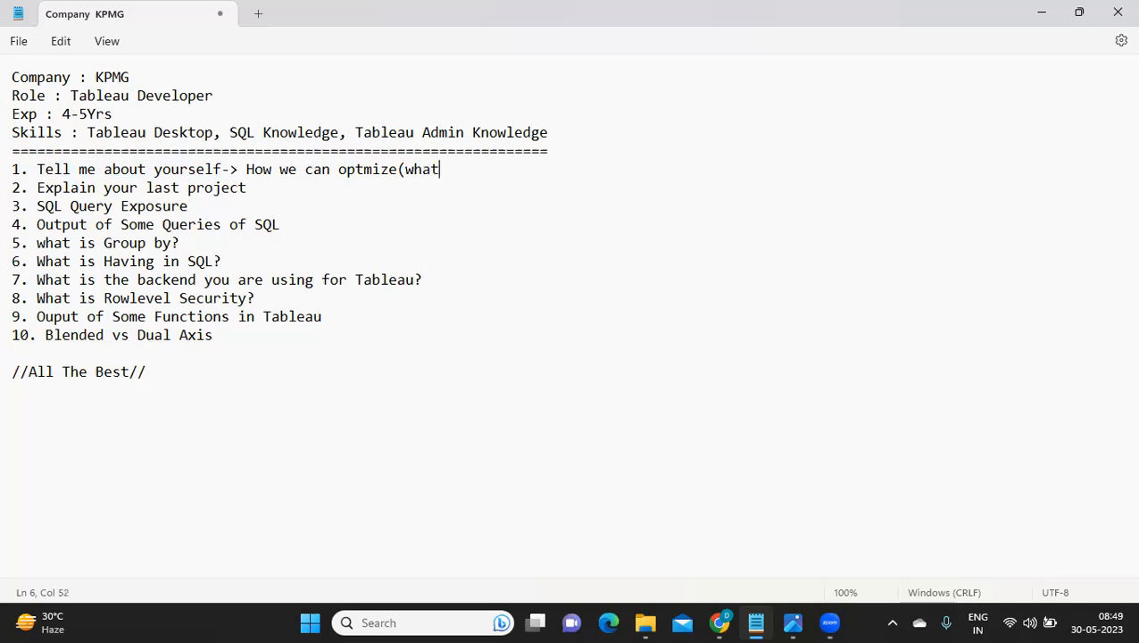
pyautogui.write('all we have')
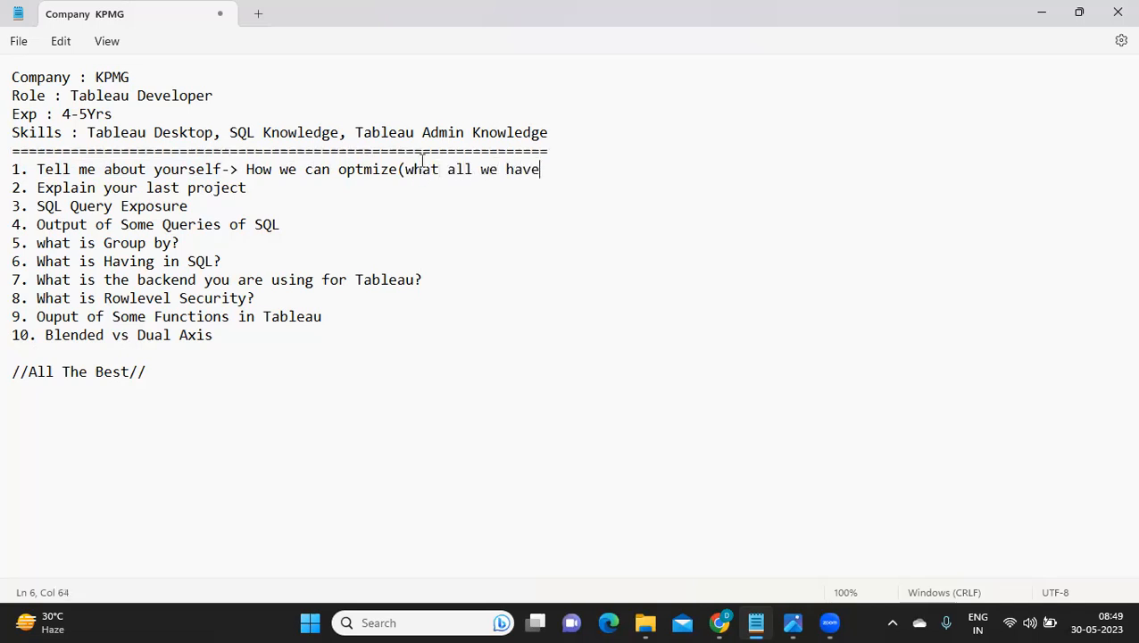
pyautogui.write('achieved,')
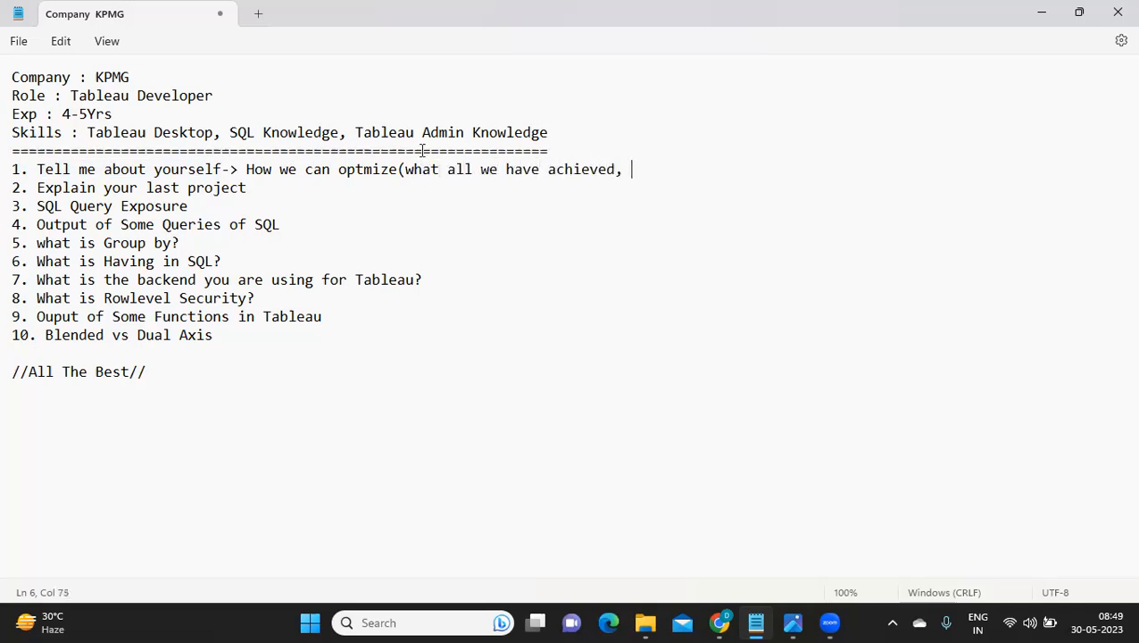
pyautogui.write('done in the project, kind of')
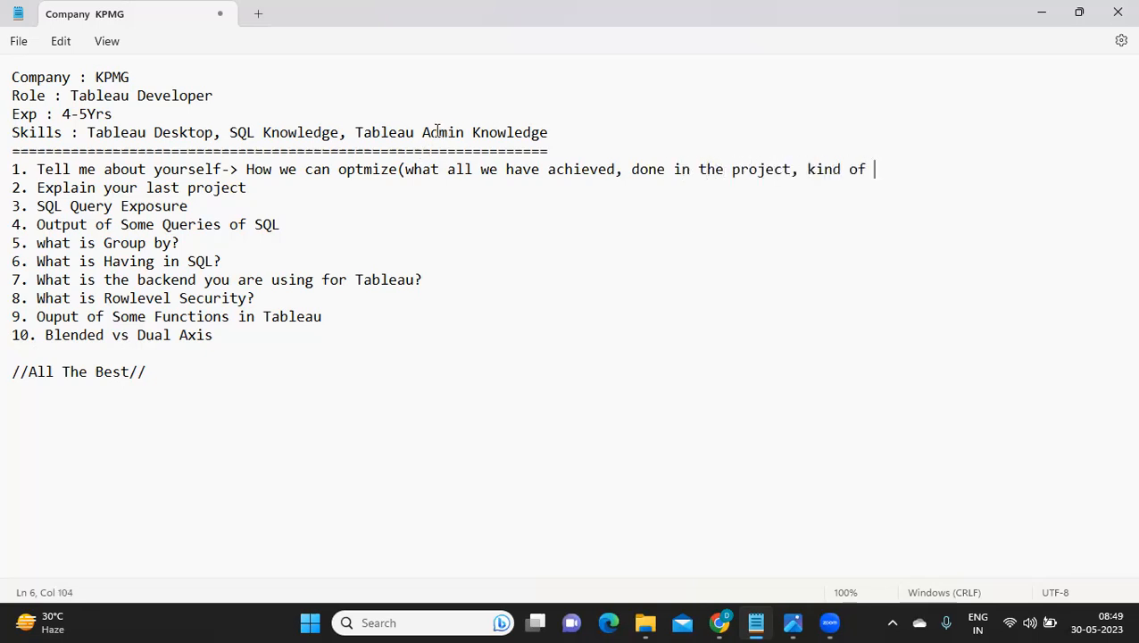
pyautogui.write('projects we have handled')
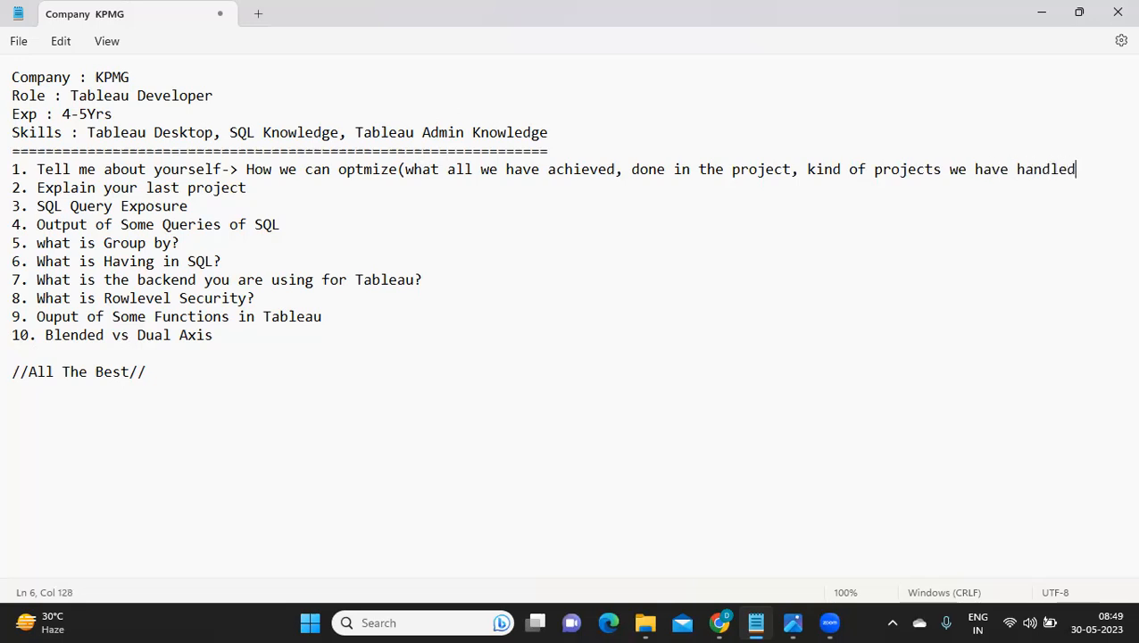
pyautogui.write(')')
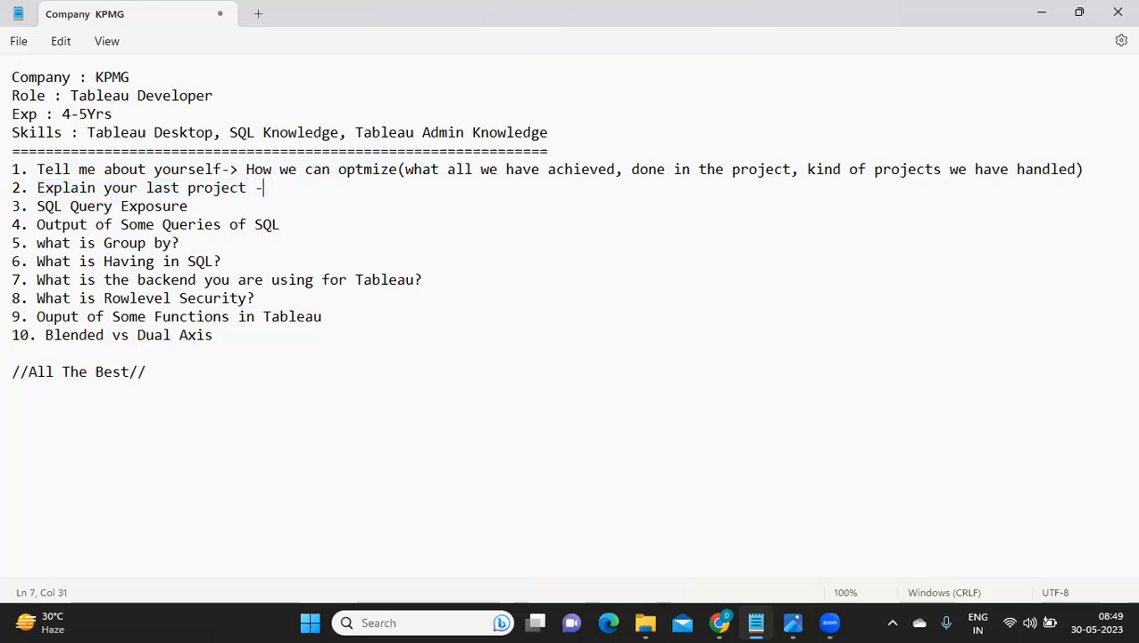
# Add an arrow note to question 2: issues solved, dashboard design, methods, KPIs, functionalities
pyautogui.write('>')
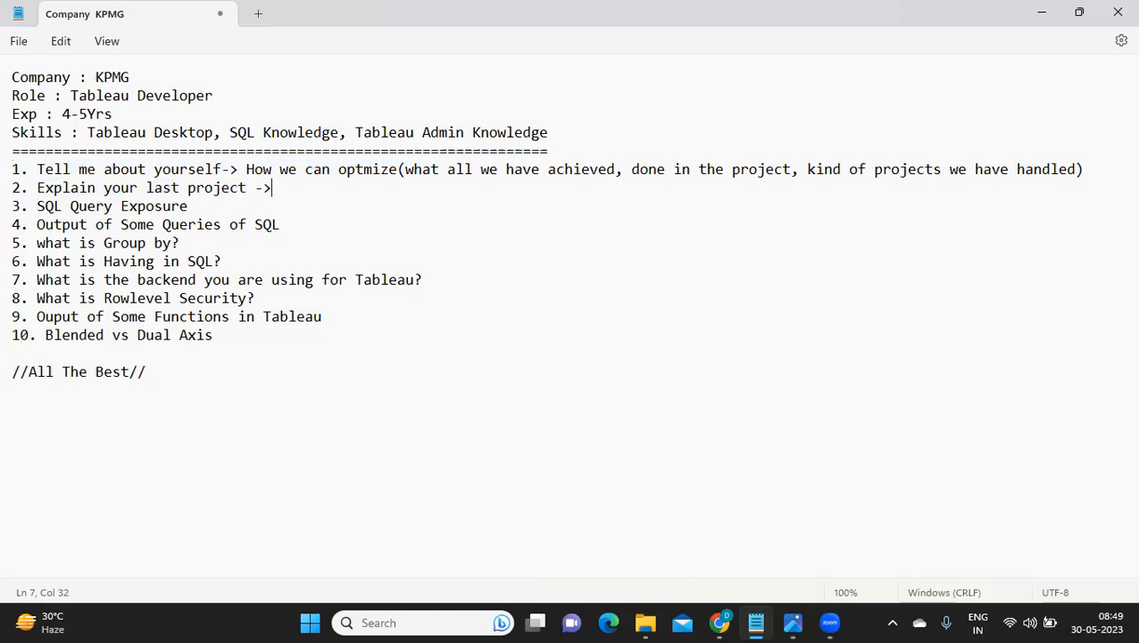
pyautogui.write('what kind')
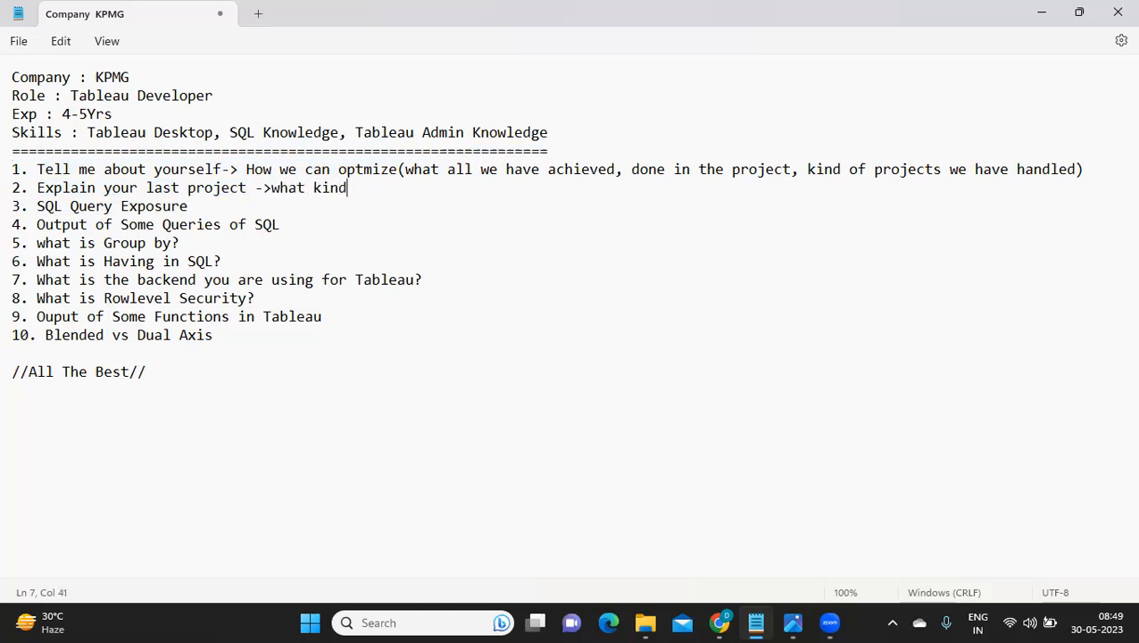
pyautogui.write('of issues have you')
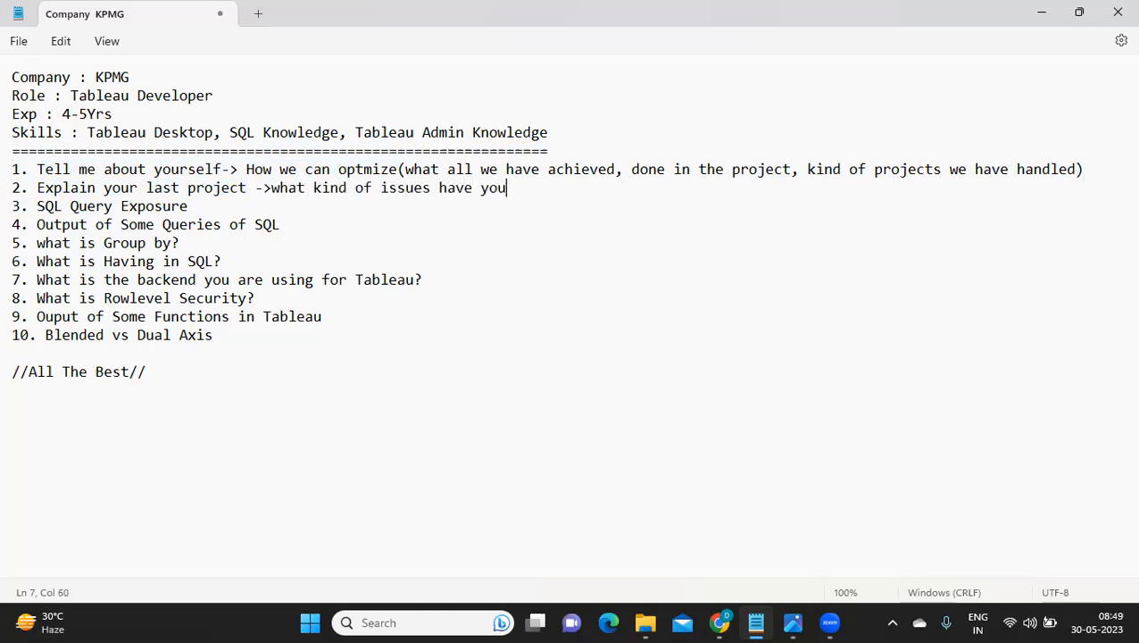
pyautogui.write('solved,')
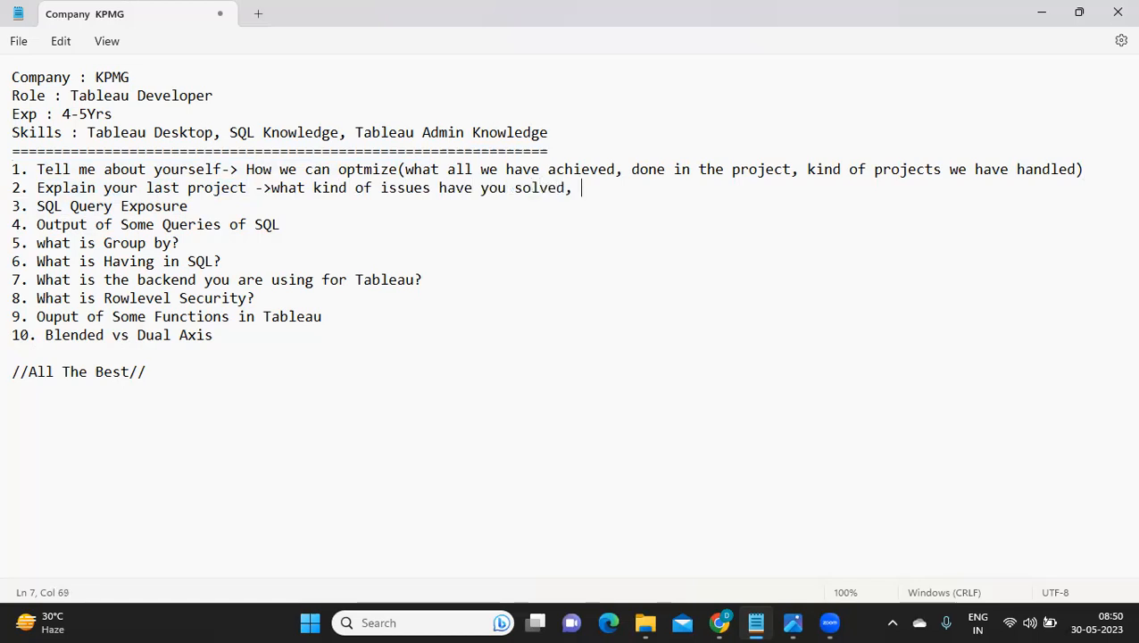
pyautogui.write('finalize your dashboard de')
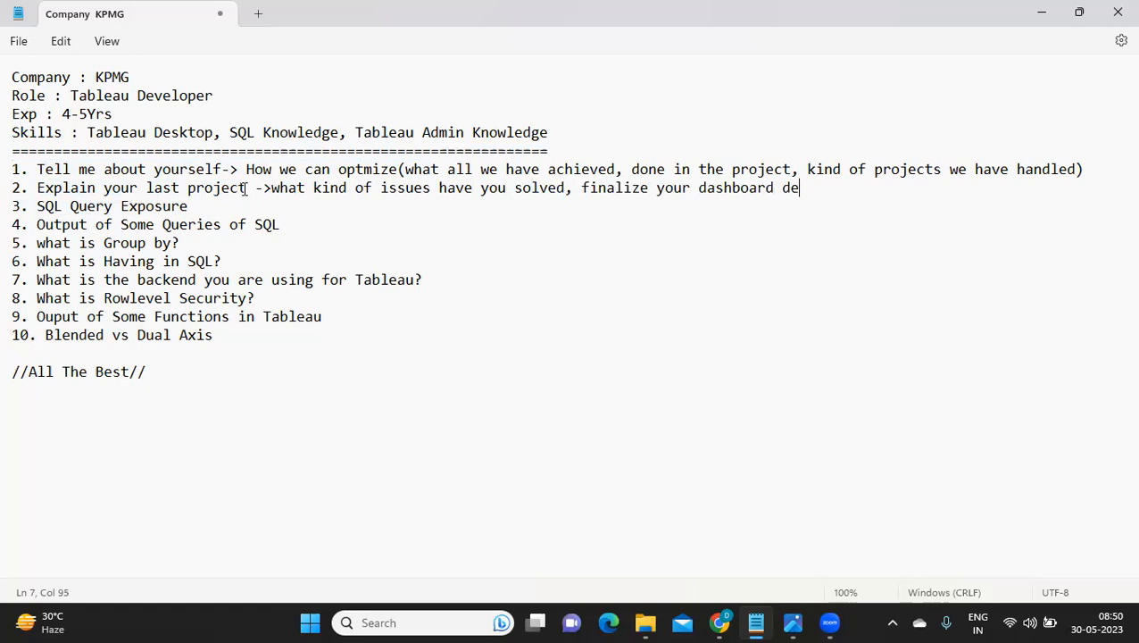
pyautogui.write('sign, what e')
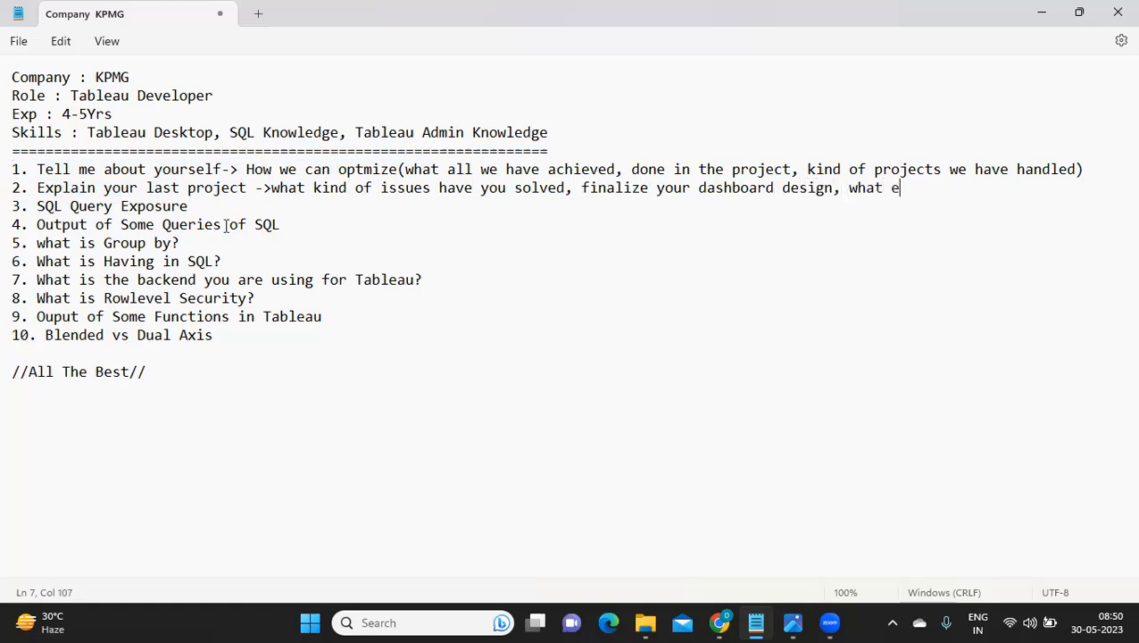
pyautogui.write('methods, kP')
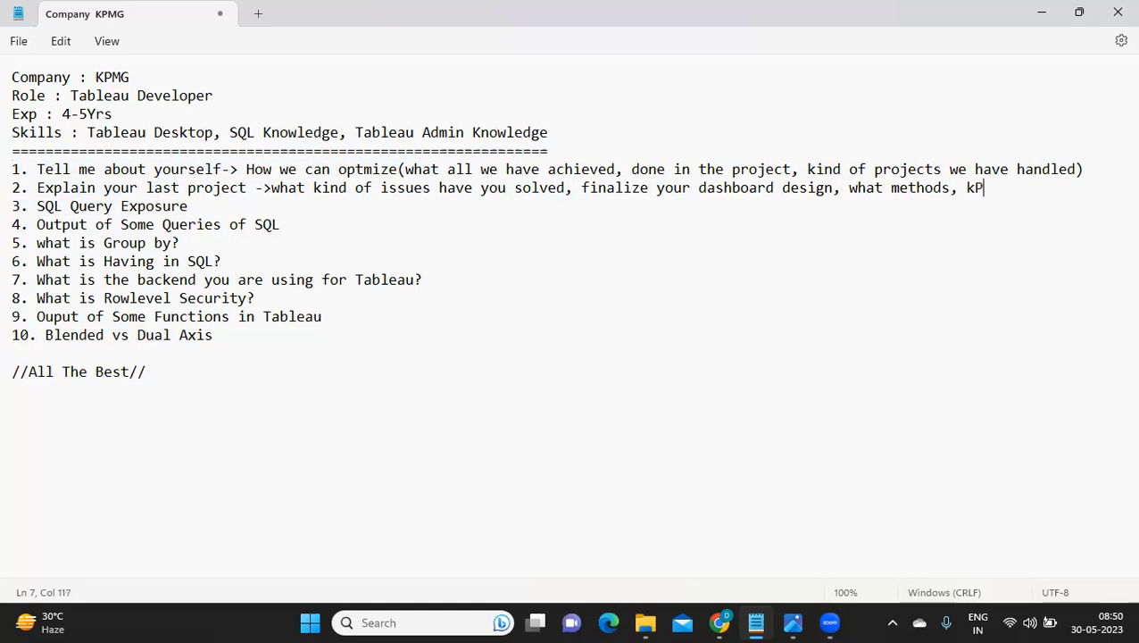
pyautogui.write('Is')
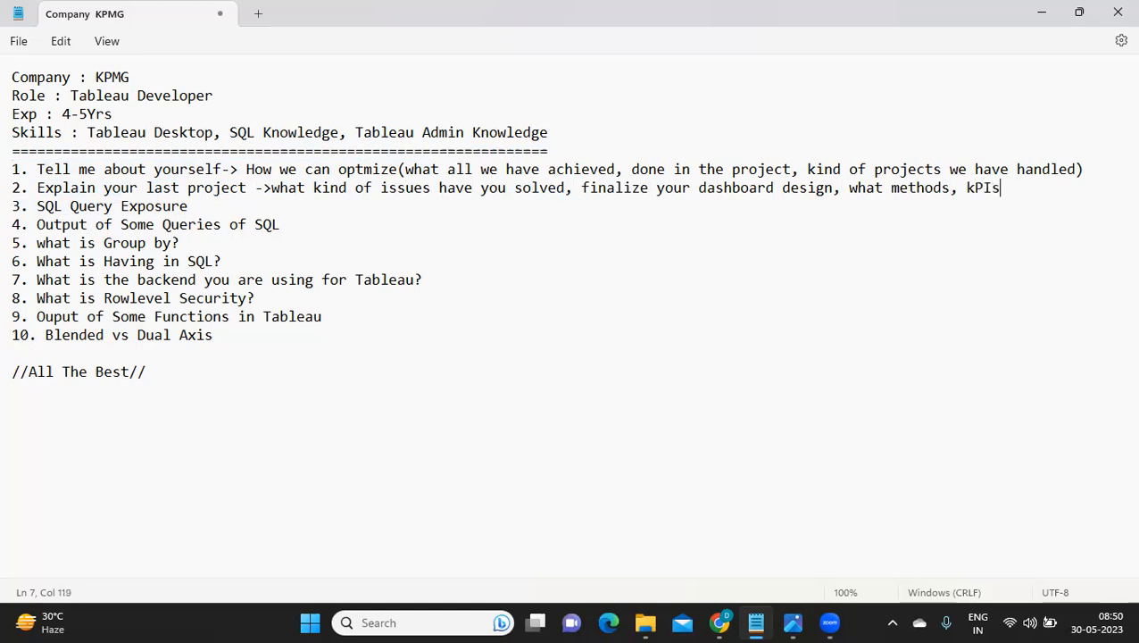
pyautogui.write(',funto')
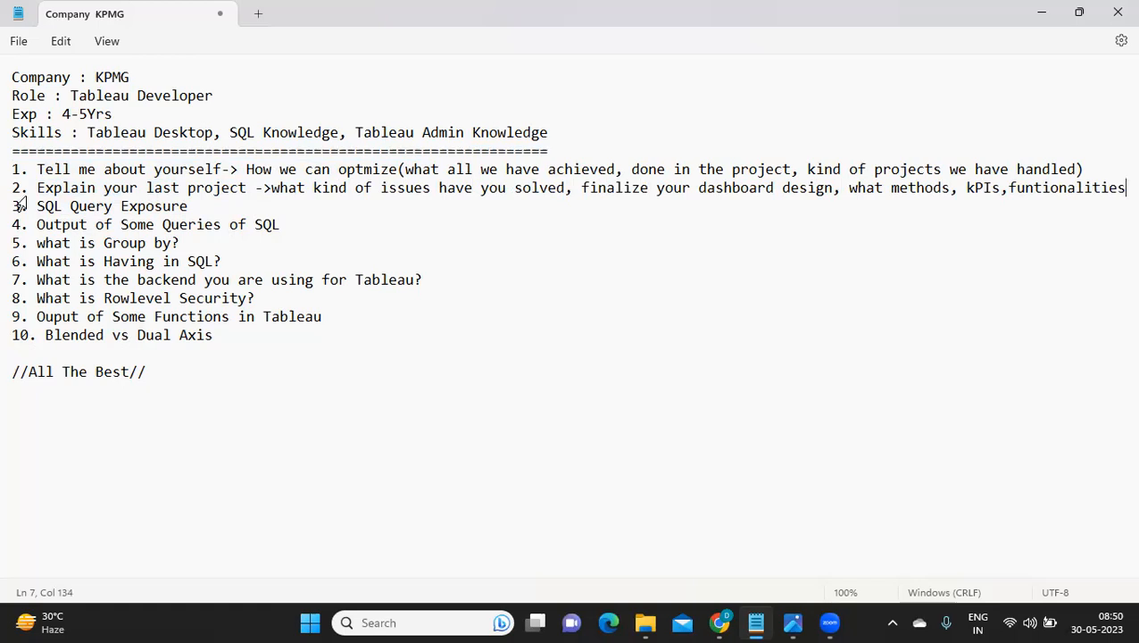
pyautogui.moveTo(12, 187); pyautogui.dragTo(137, 187)
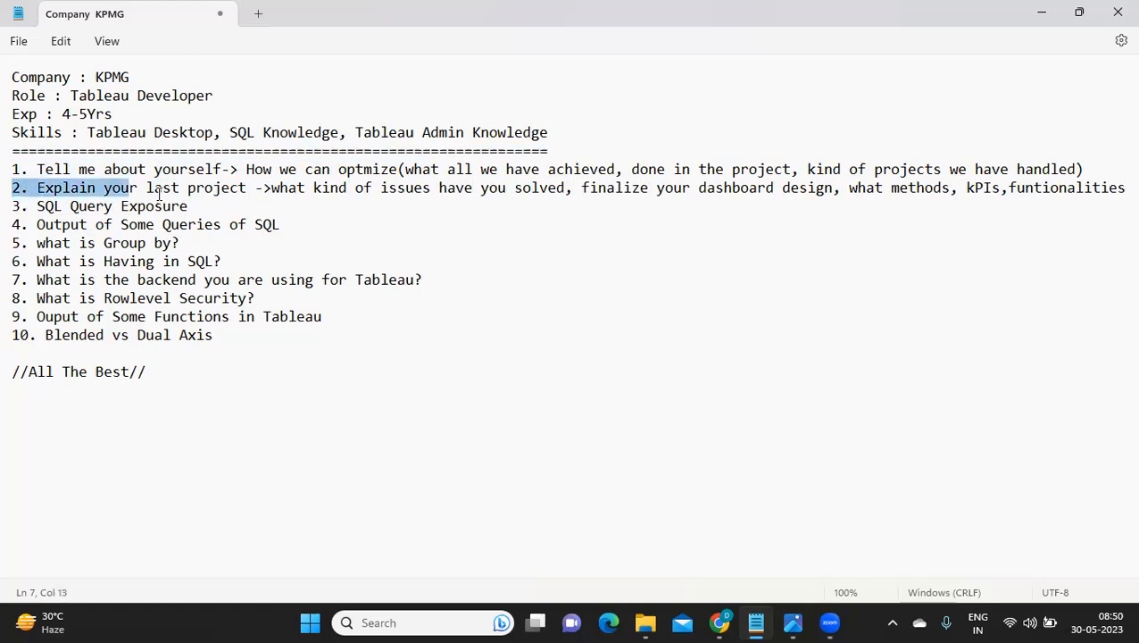
pyautogui.moveTo(156, 188); pyautogui.dragTo(513, 187)
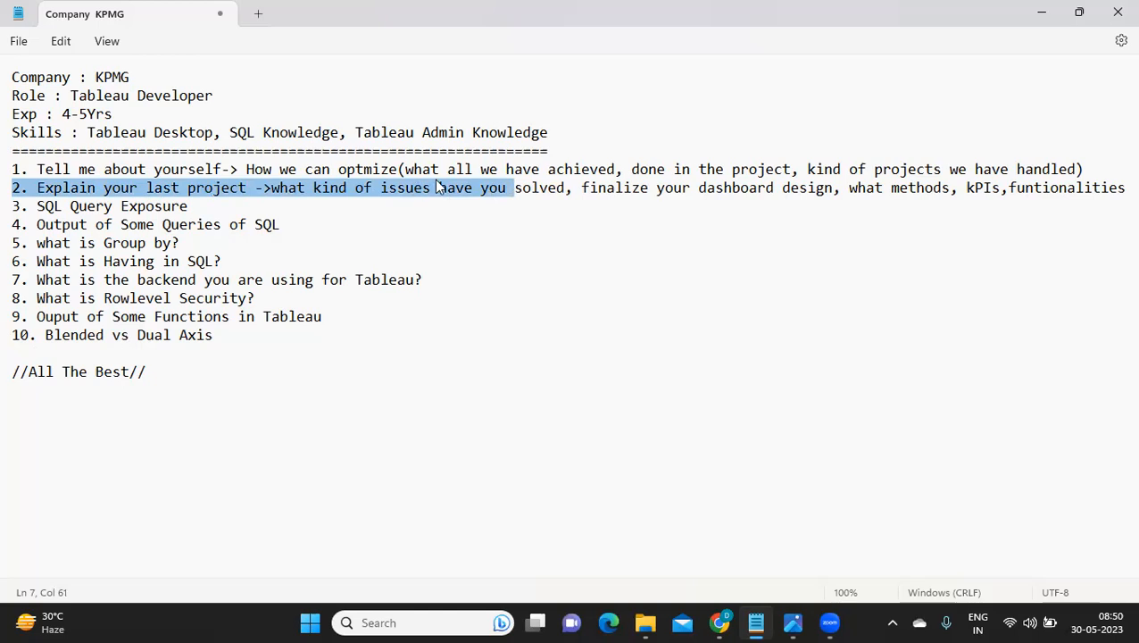
pyautogui.moveTo(169, 226)
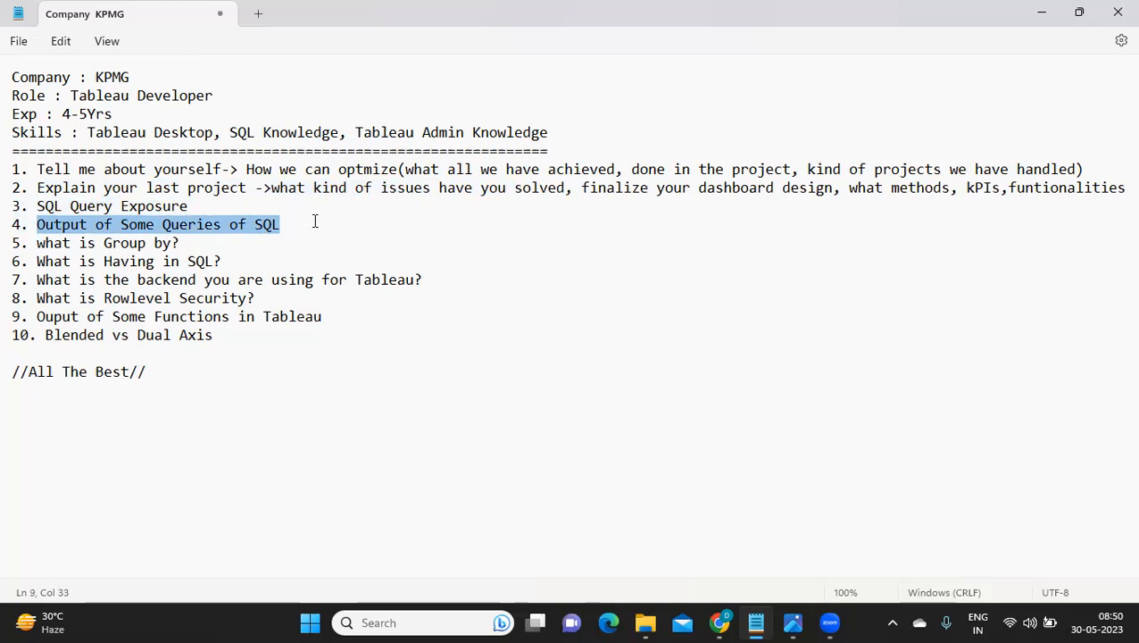
pyautogui.click(307, 224)
pyautogui.write('-')
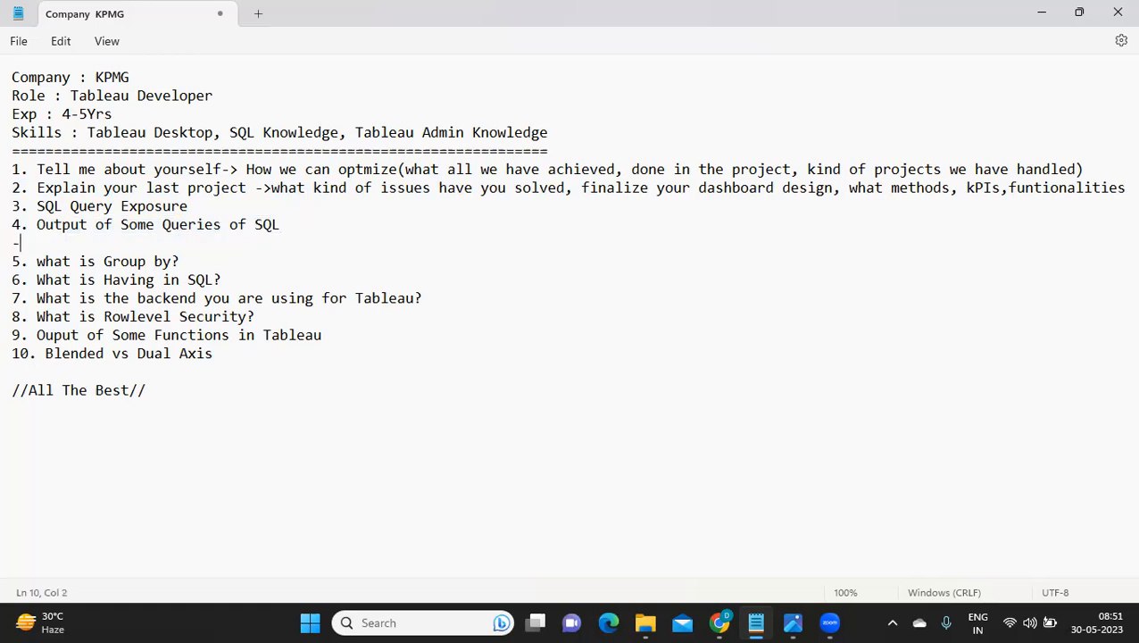
# Write '-> one way, giving the sql and asking to expect the ans' under question 4
pyautogui.write('> one')
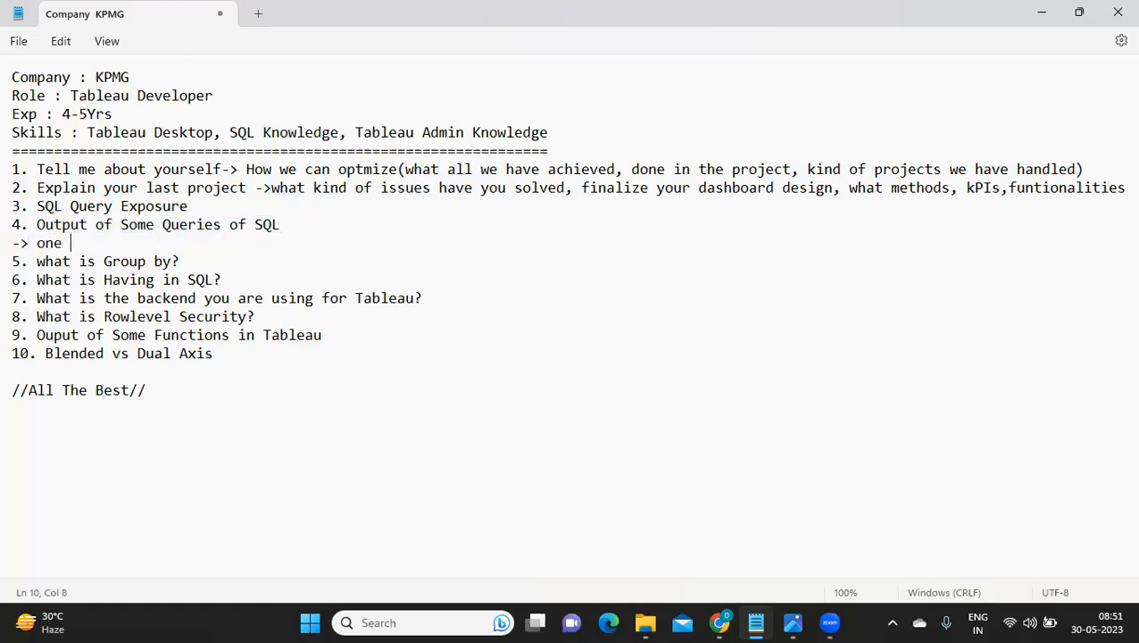
pyautogui.write('way, giving the sql and asking to expect the an')
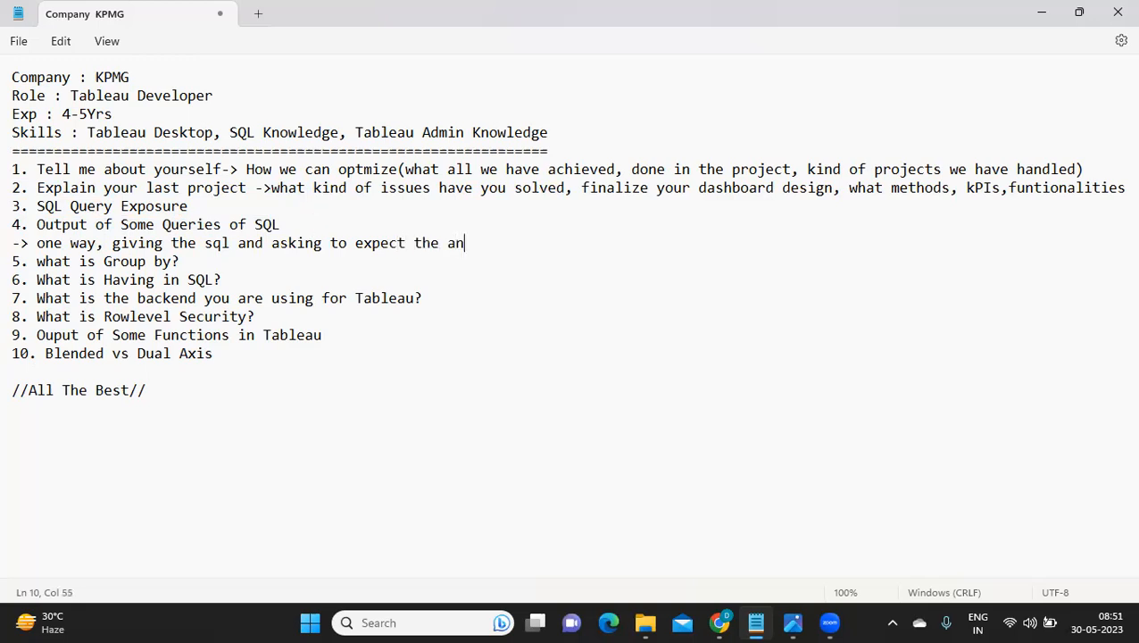
pyautogui.write('s')
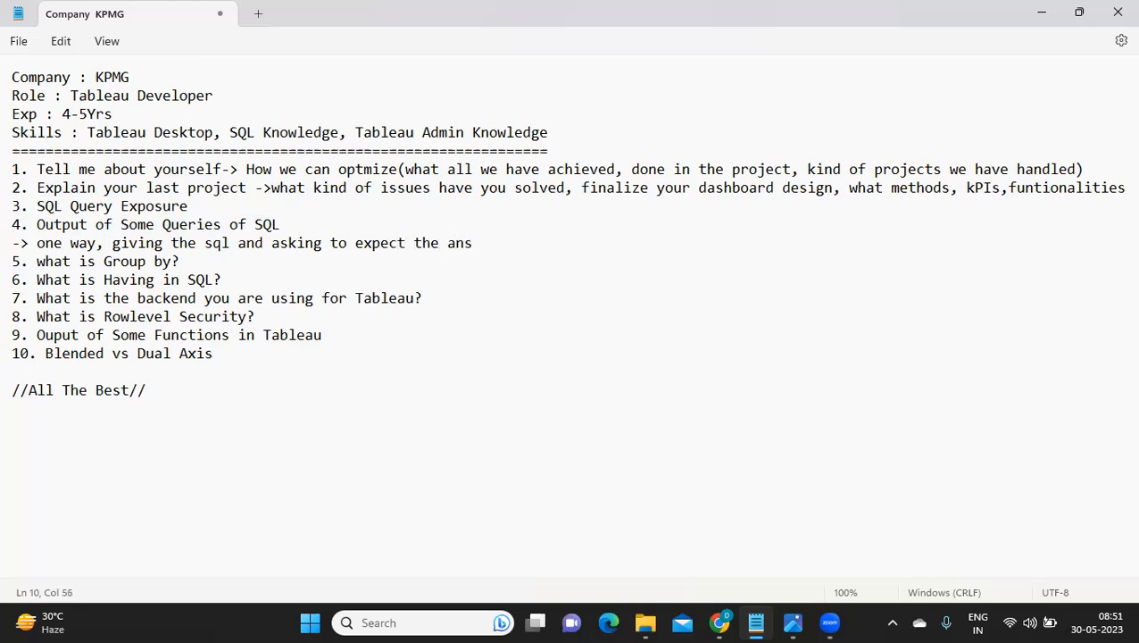
pyautogui.write('se')
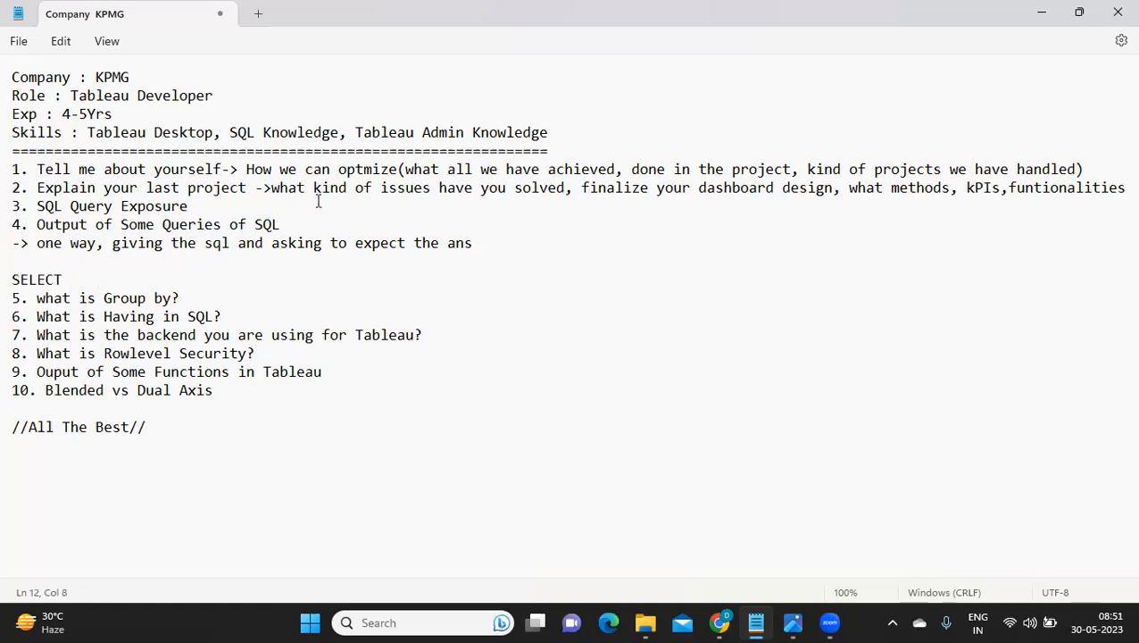
# Type the sample query 'SELECT MIN(ORDER_DATE),CATEGORY FROM SAMPLE_SUPERSTORE?' under question 4
pyautogui.write('MIN(ORD')
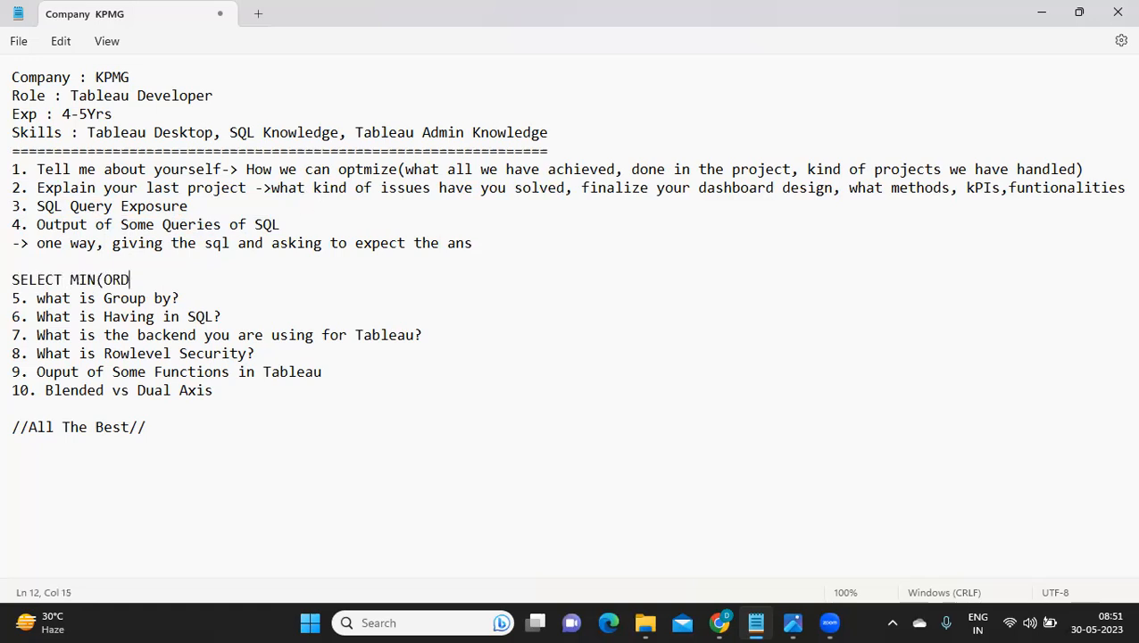
pyautogui.write('ER-')
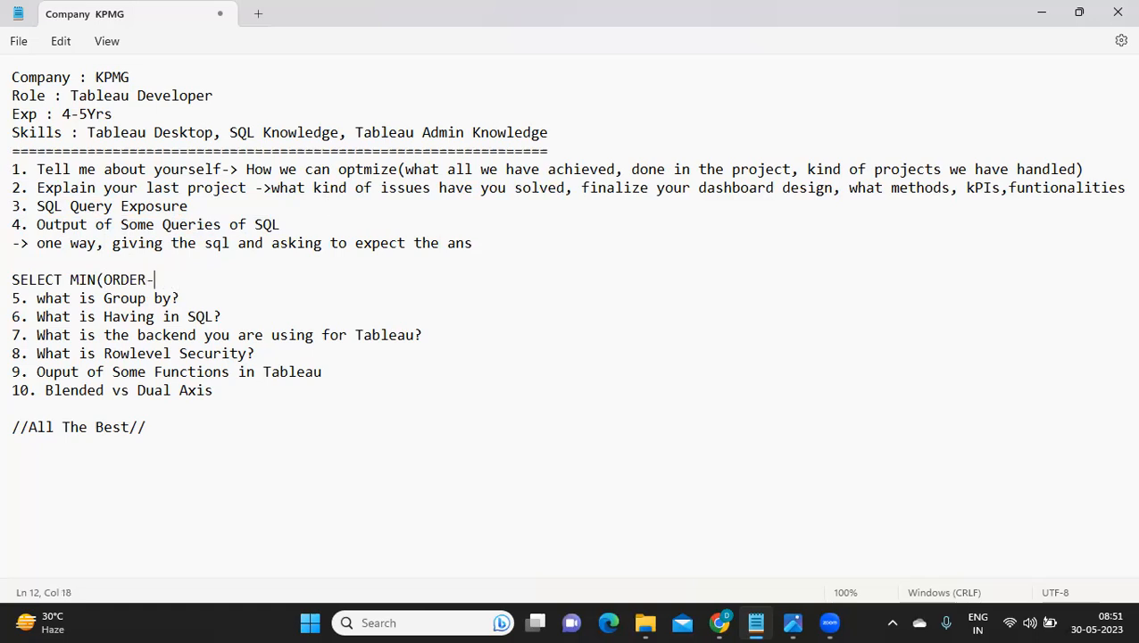
pyautogui.write('_')
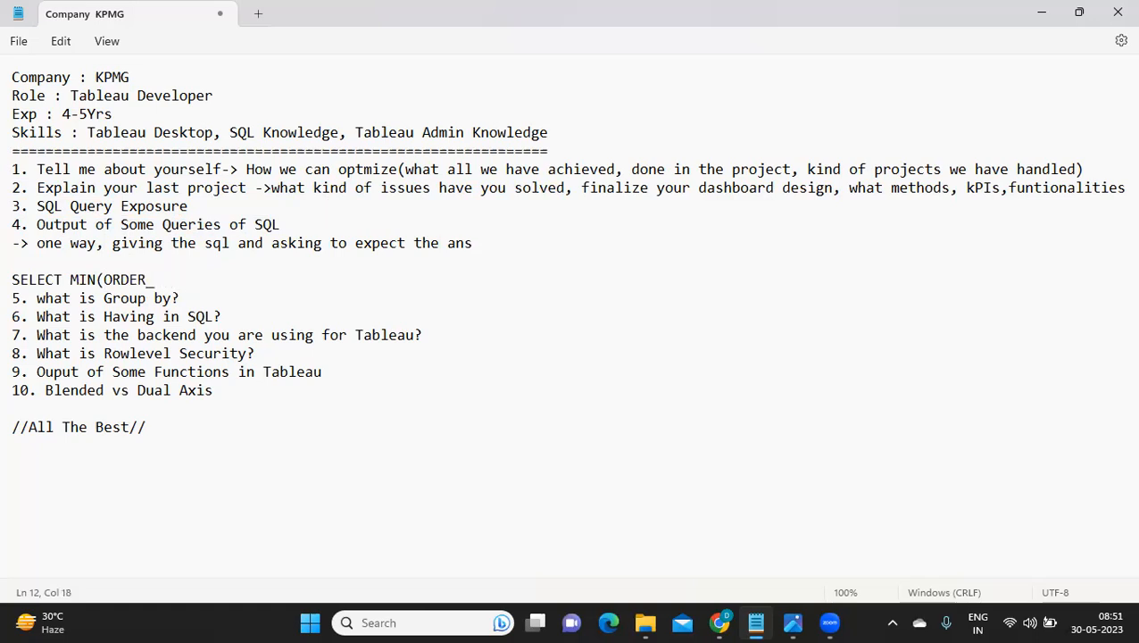
pyautogui.write('_DATE),C')
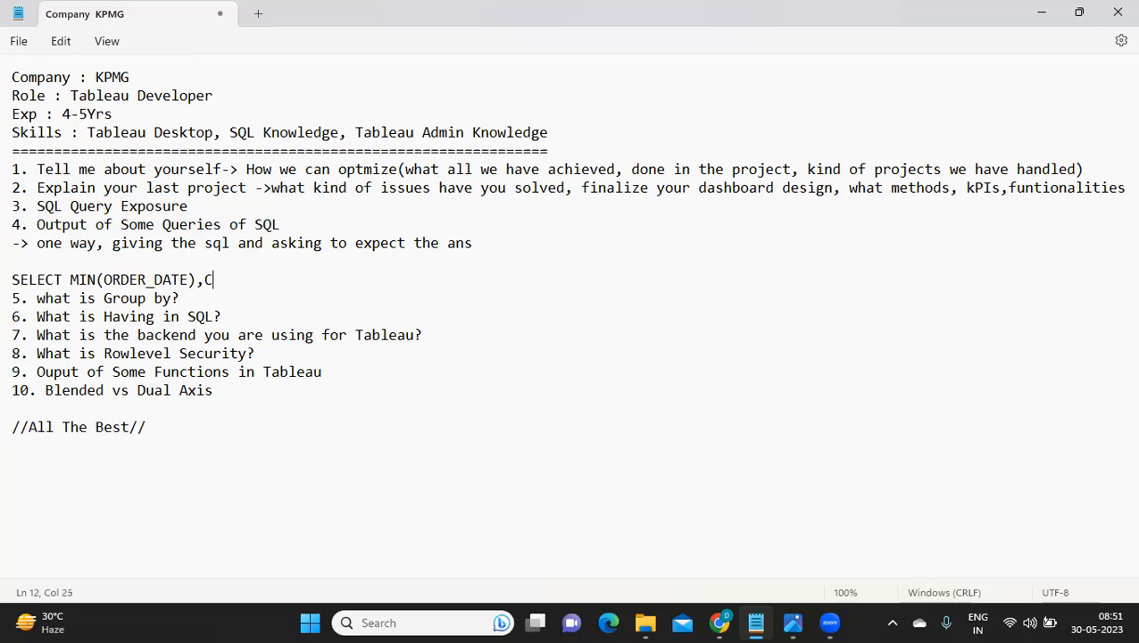
pyautogui.write('ATEGORY')
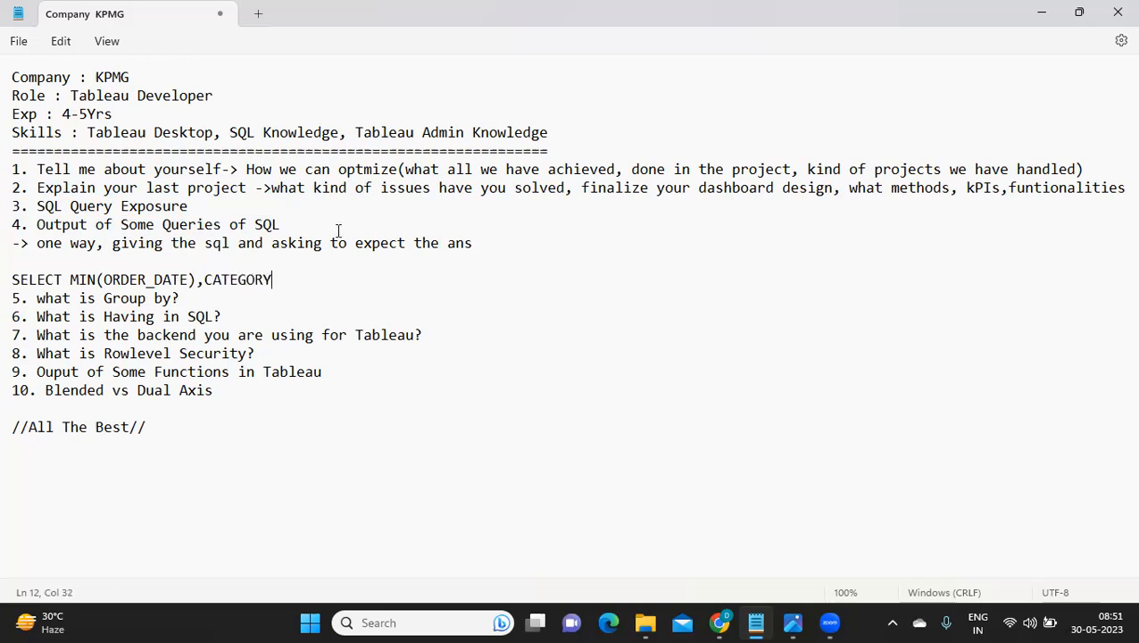
pyautogui.write('FROM SAMPLE')
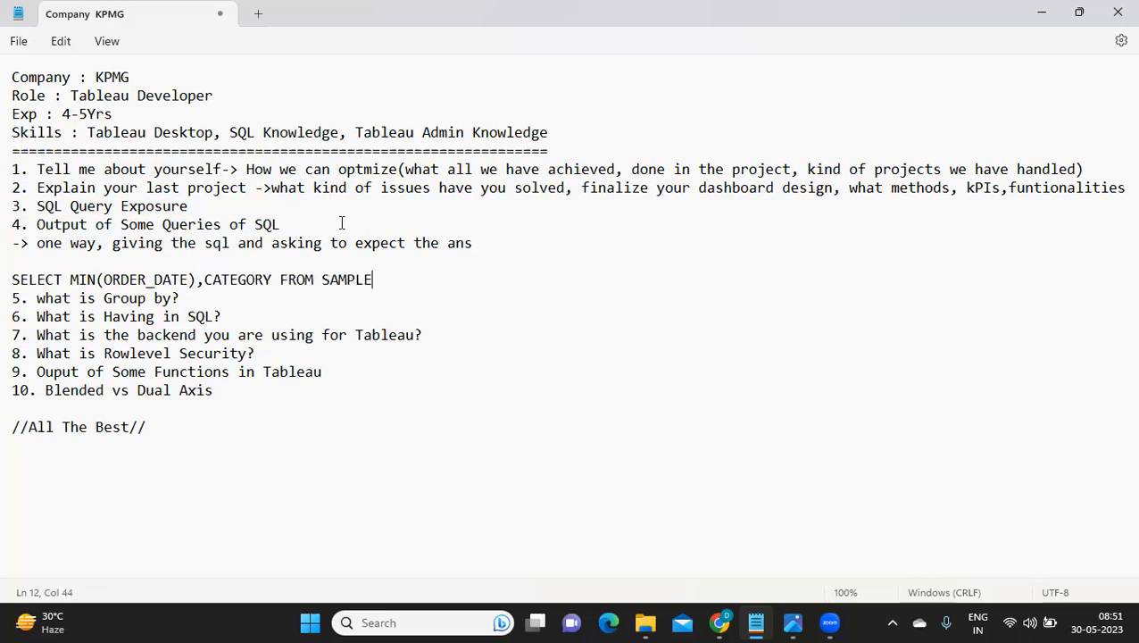
pyautogui.write('_SUPERS')
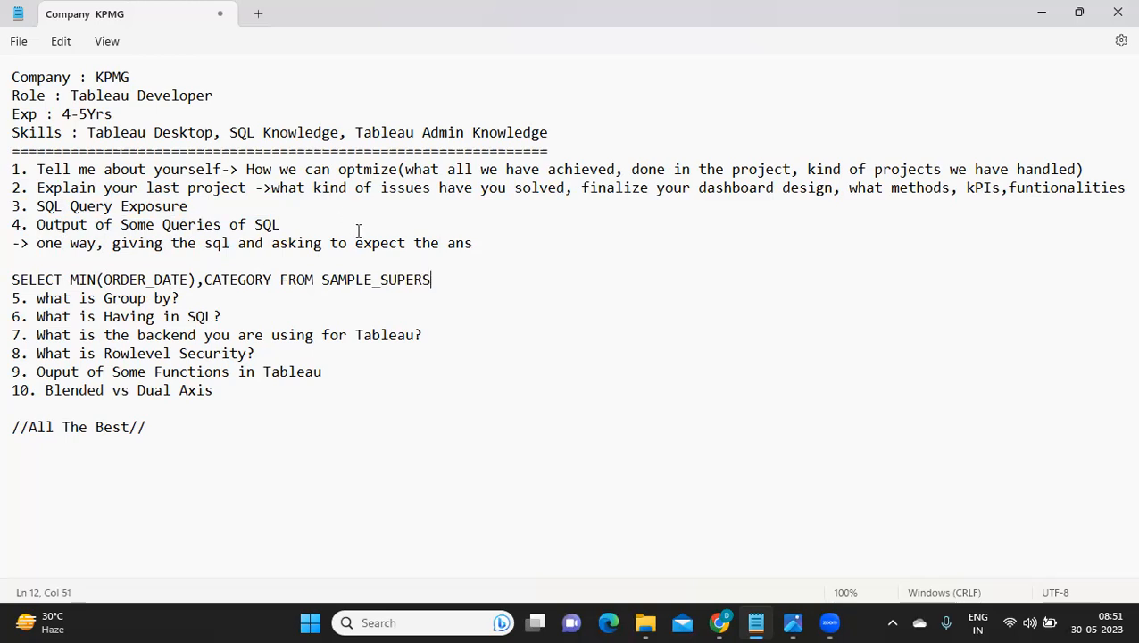
pyautogui.write('TORE?  ->')
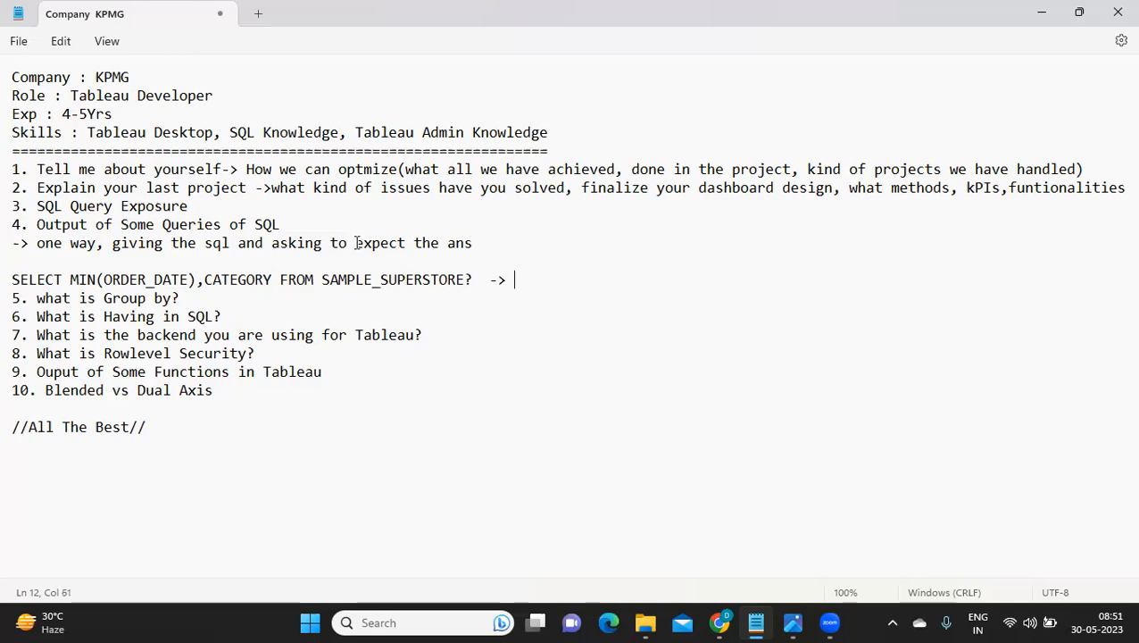
# Add the note 'ITS AN ERROR WILL YOU TELL MIN ORDER' below the query
pyautogui.write('ITS AN')
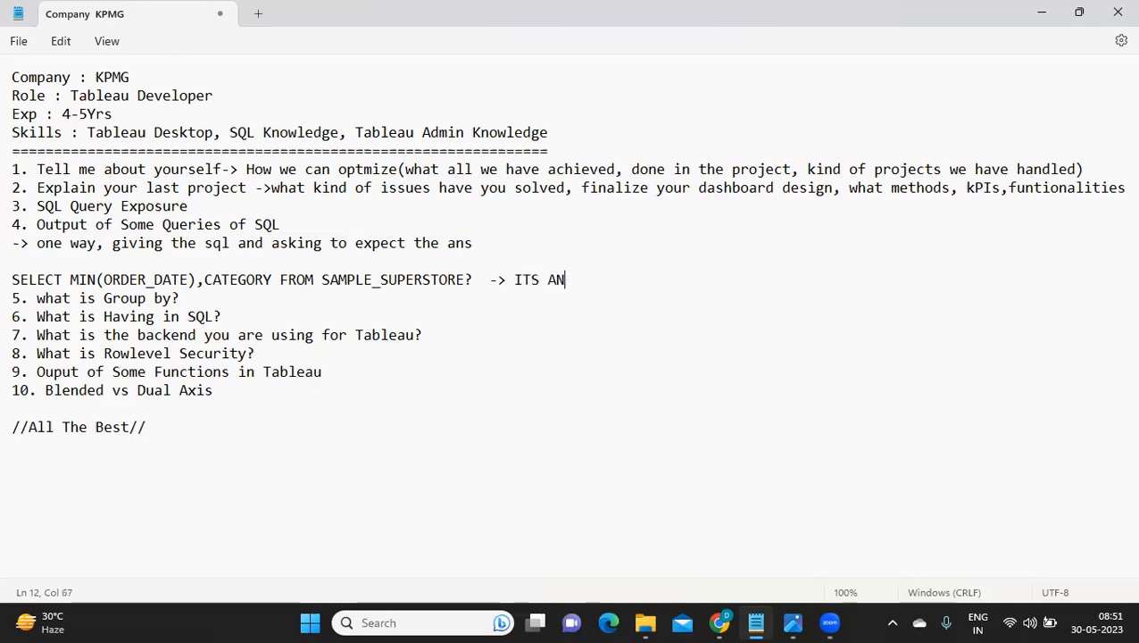
pyautogui.write('ERROR')
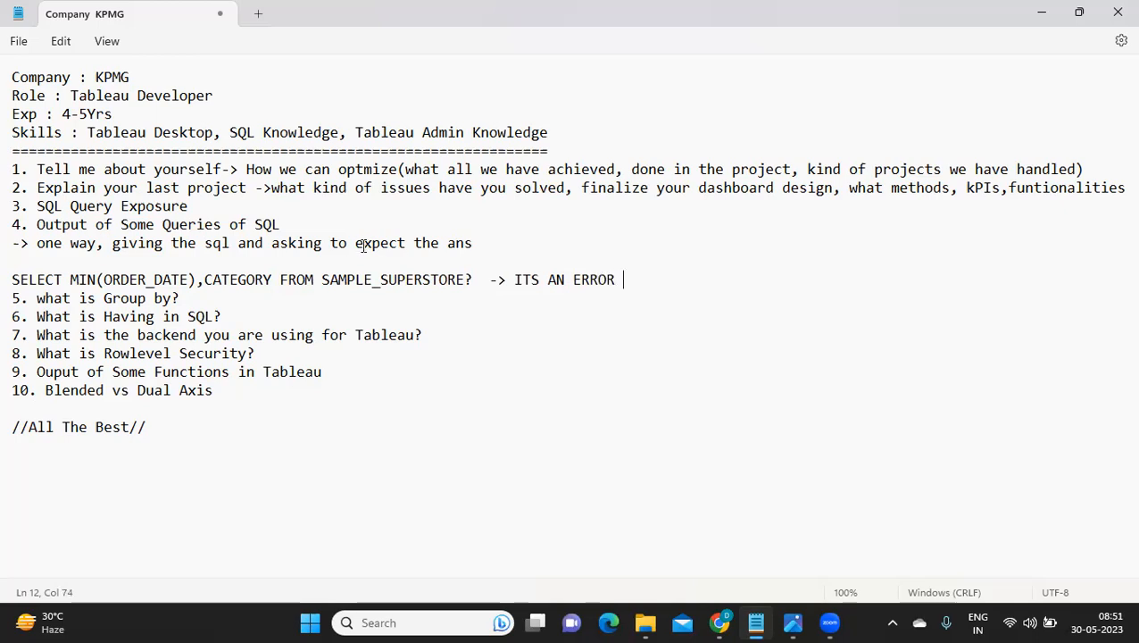
pyautogui.write('WILL YOU T')
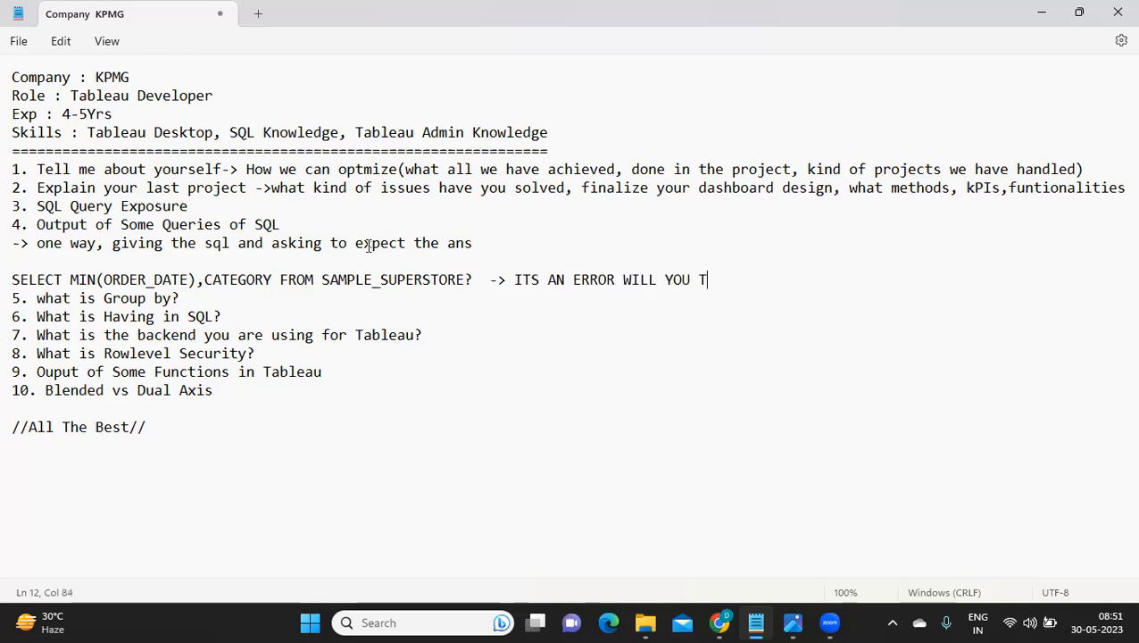
pyautogui.write('ELL')
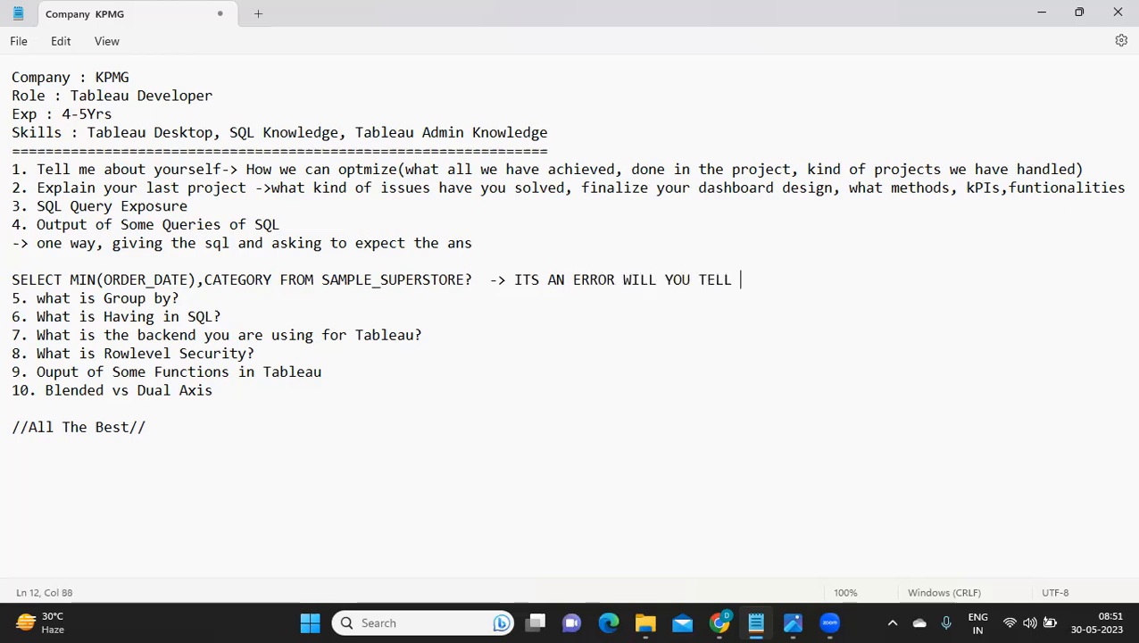
pyautogui.write('MIN ORDER')
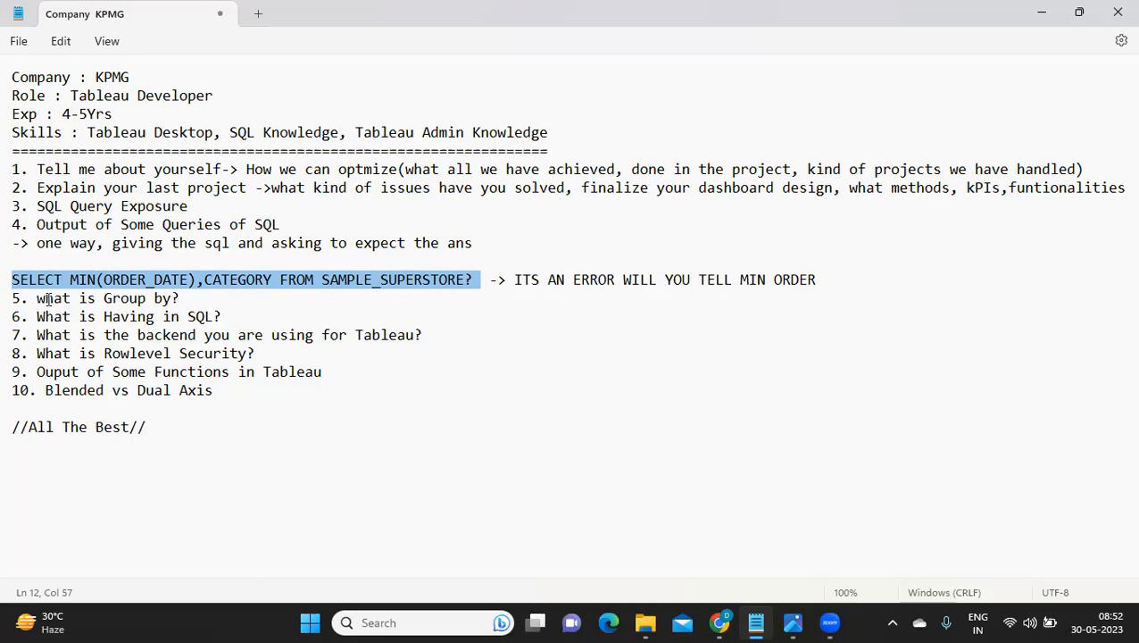
pyautogui.moveTo(38, 298); pyautogui.dragTo(220, 317)
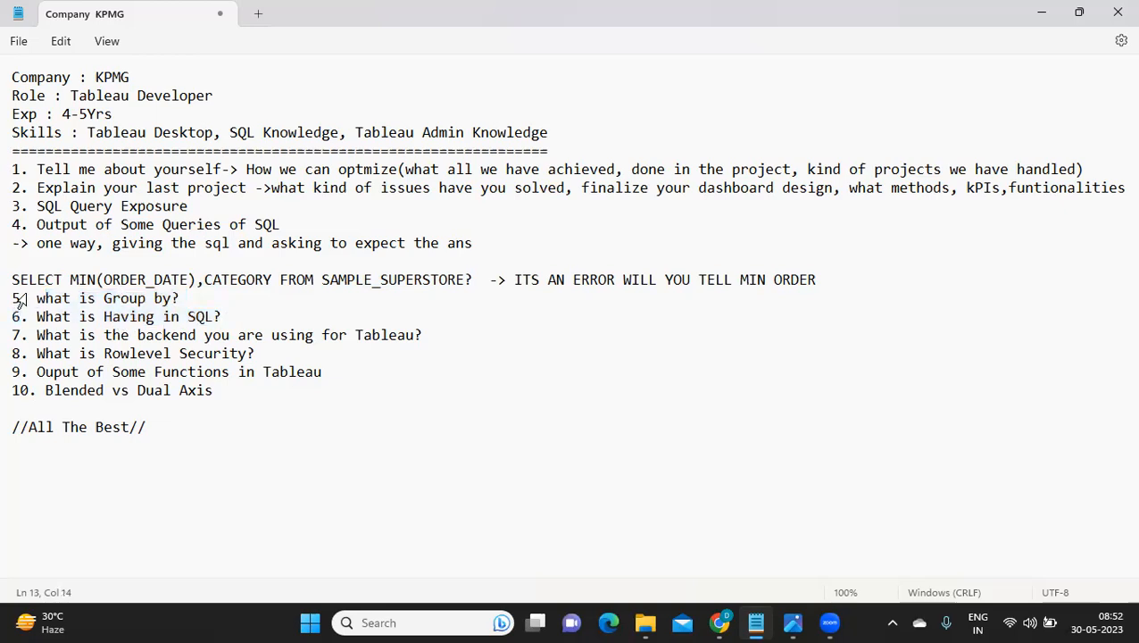
pyautogui.moveTo(12, 298); pyautogui.dragTo(228, 317)
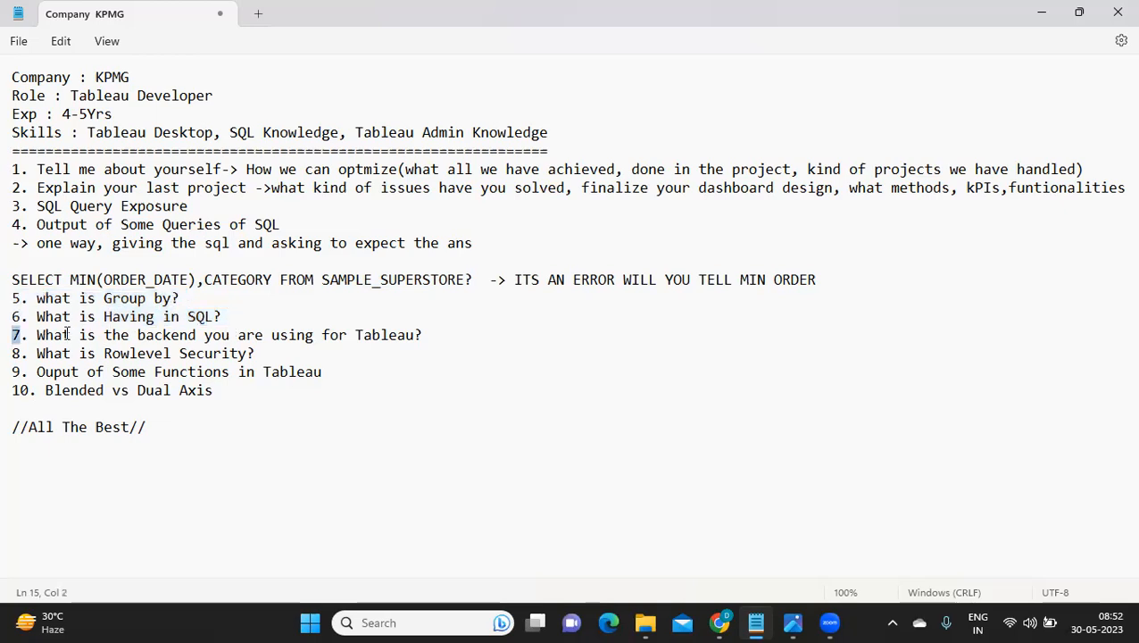
pyautogui.moveTo(12, 335); pyautogui.dragTo(421, 335)
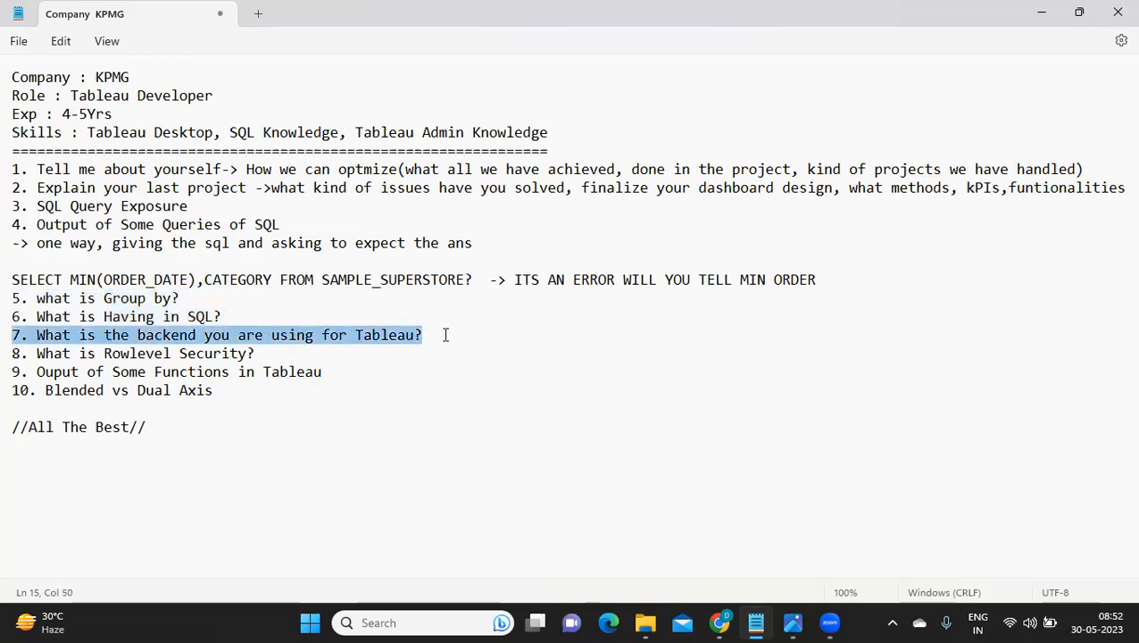
pyautogui.click(422, 335)
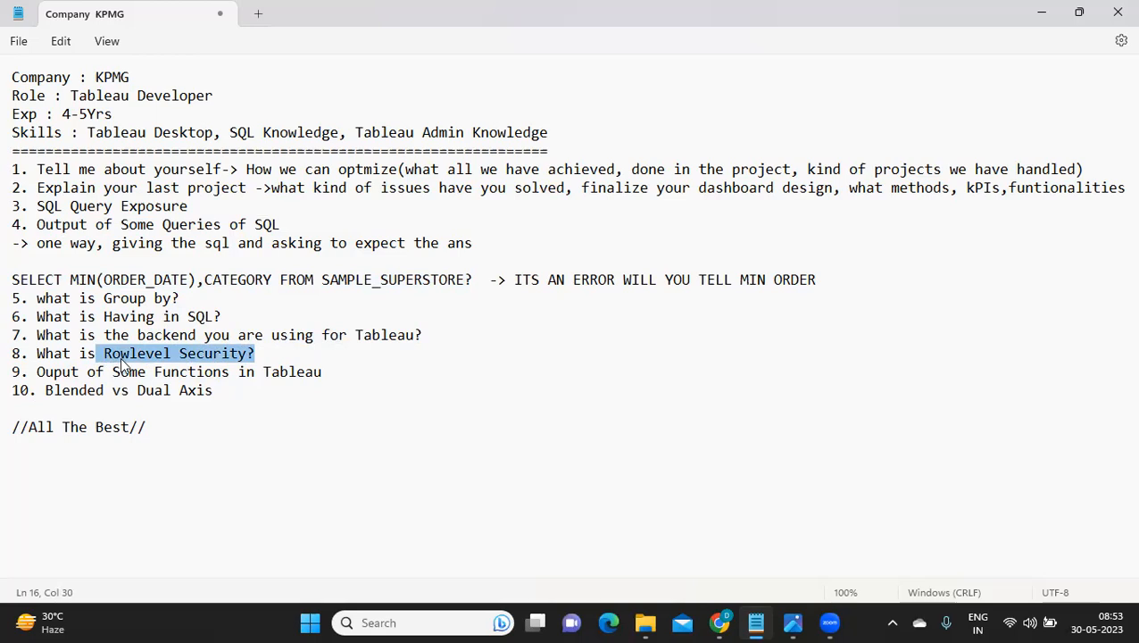
pyautogui.moveTo(223, 360)
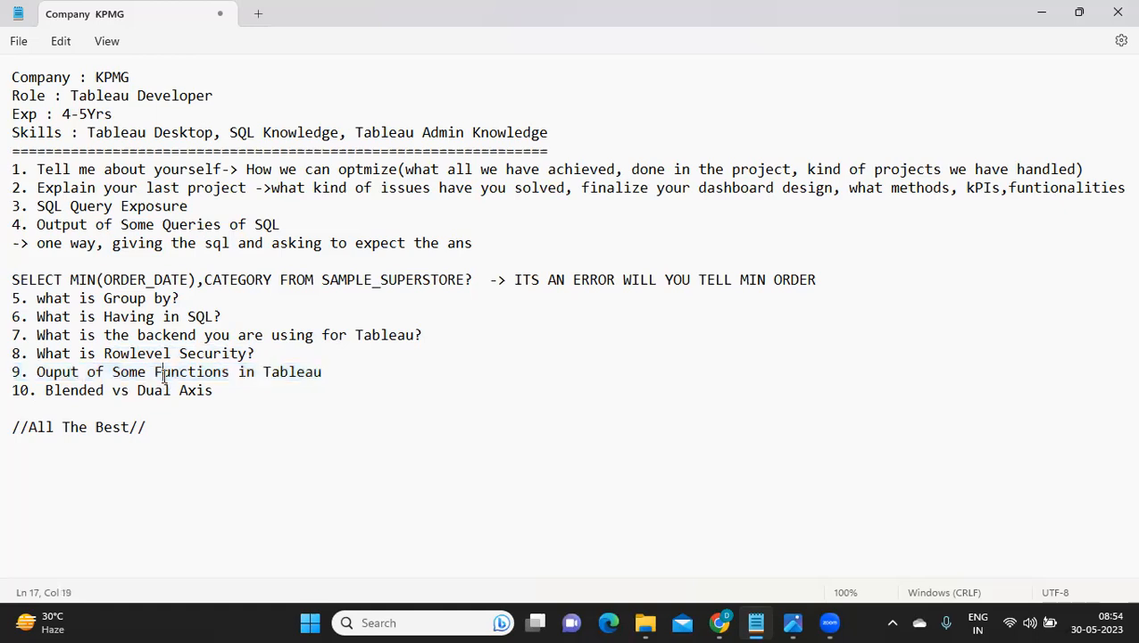
pyautogui.tripleClick(161, 371)
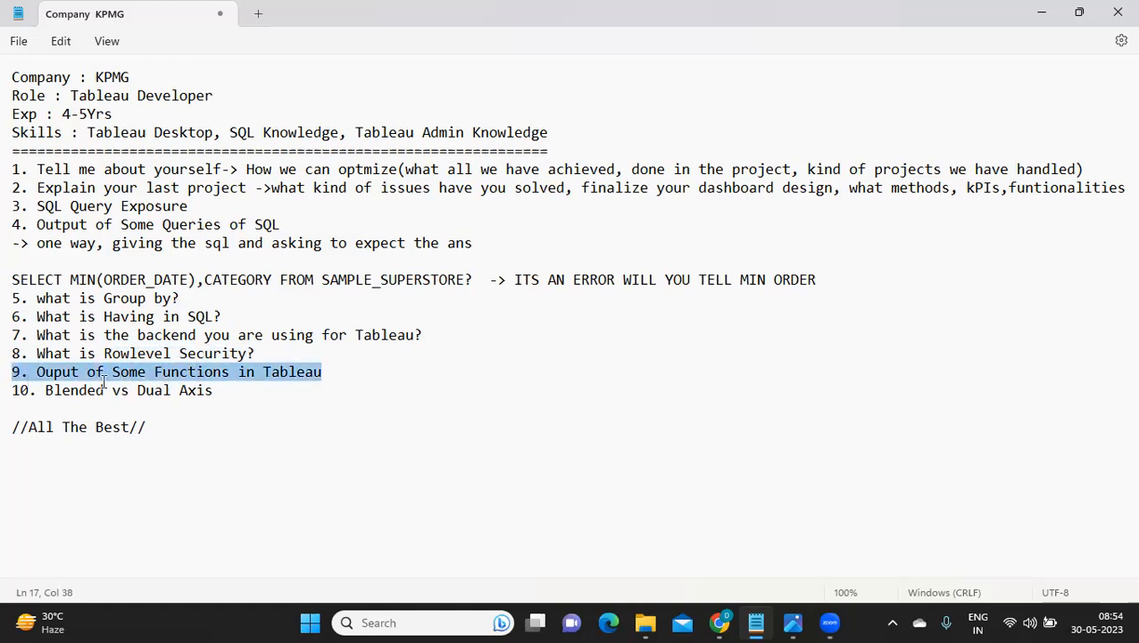
pyautogui.click(116, 371)
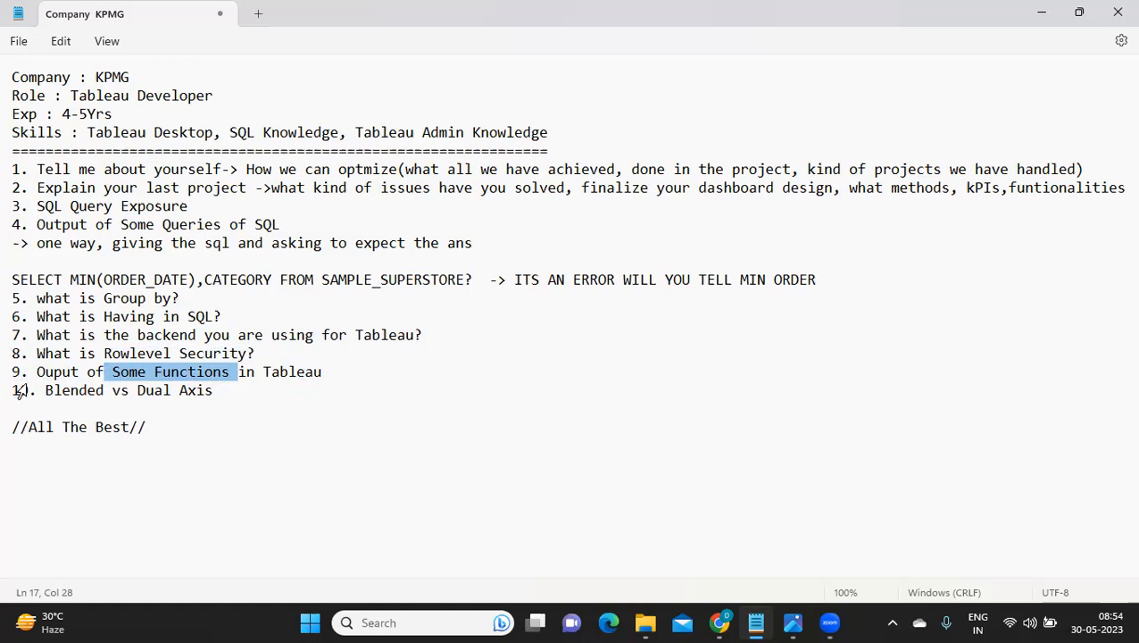
pyautogui.tripleClick(107, 390)
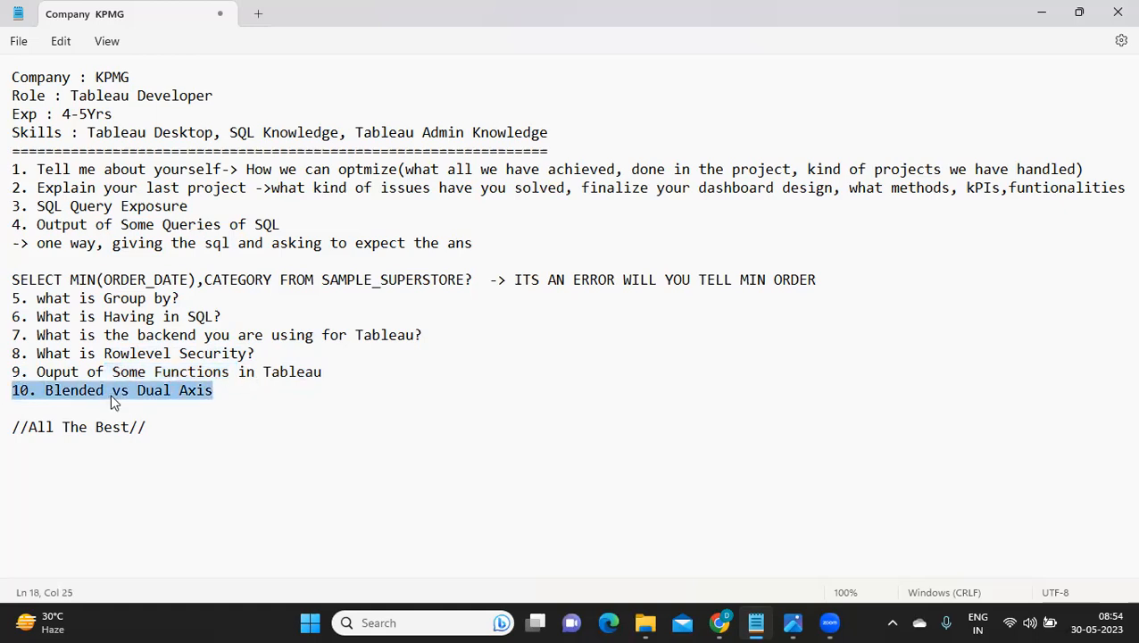
pyautogui.moveTo(25, 402)
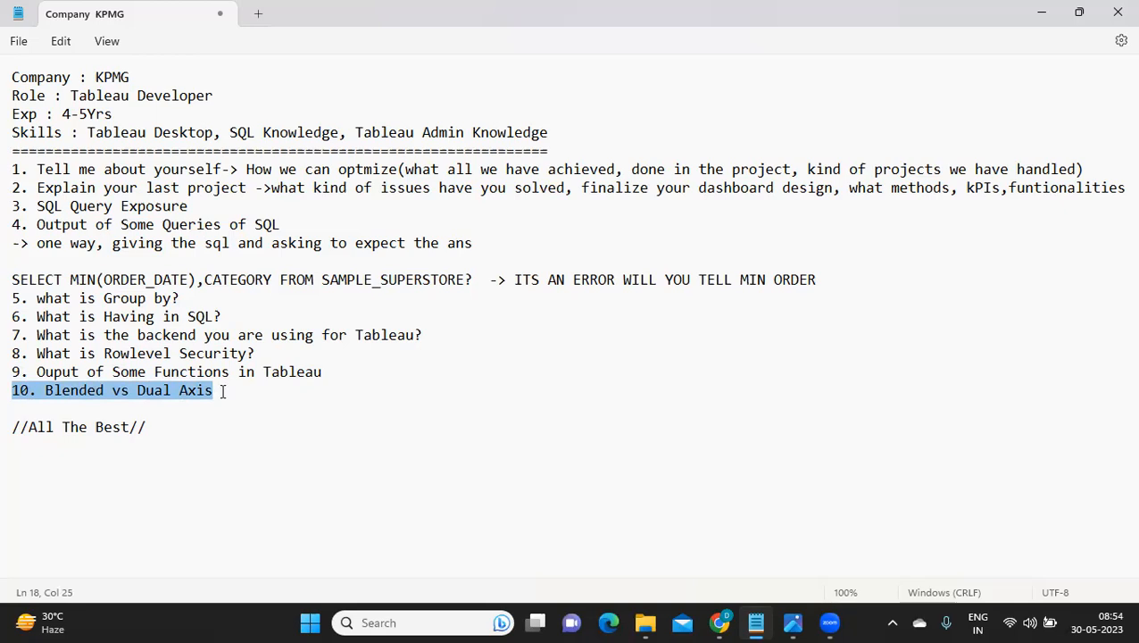
pyautogui.moveTo(21, 250)
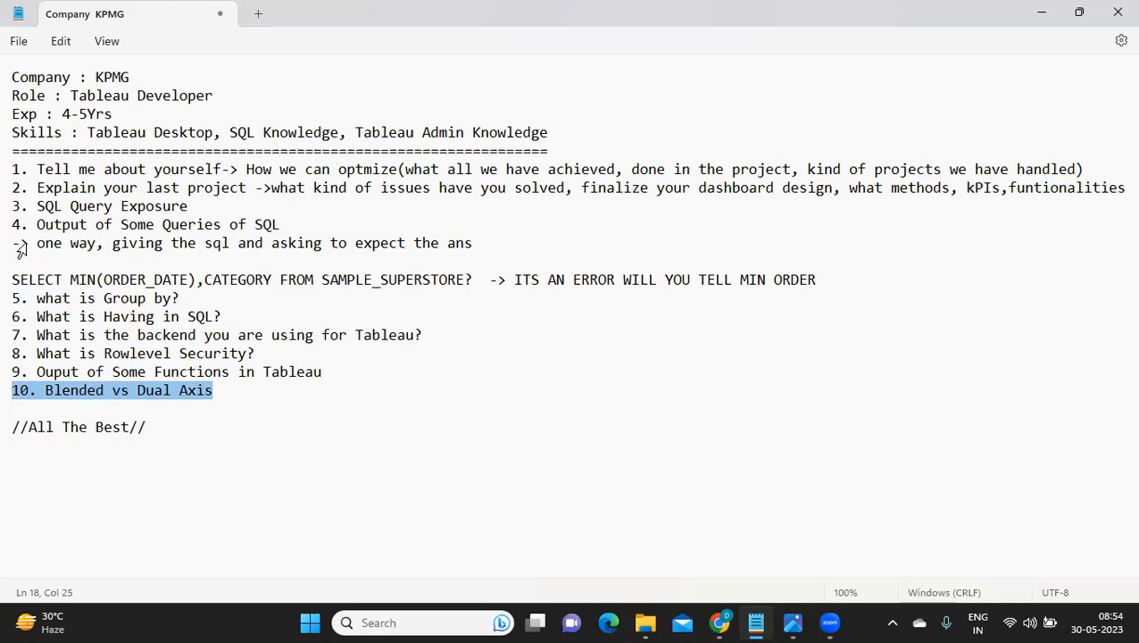